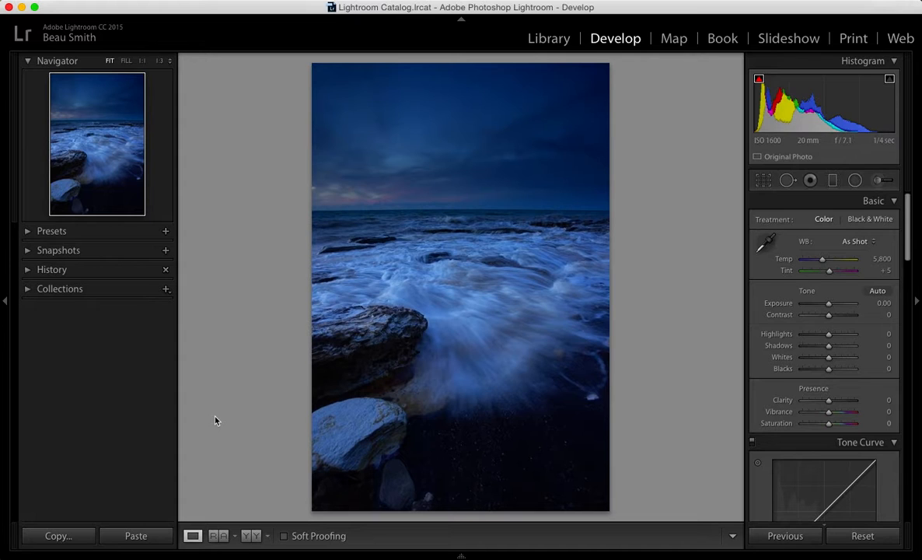
mouse_move(247, 356)
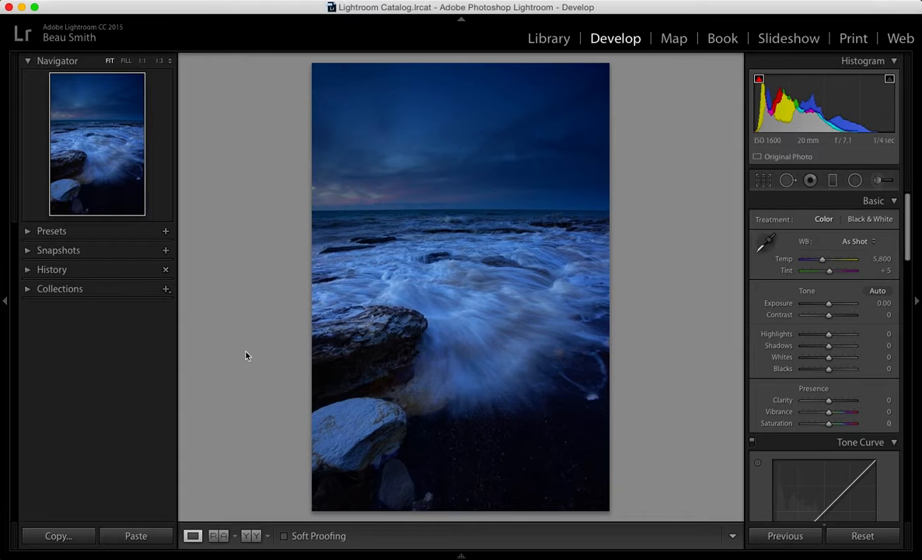
mouse_move(737, 302)
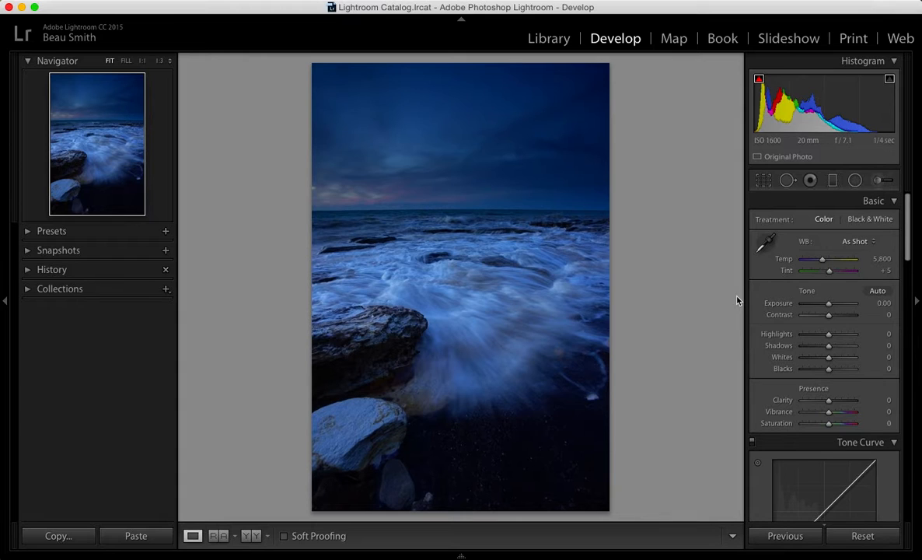
mouse_move(847, 432)
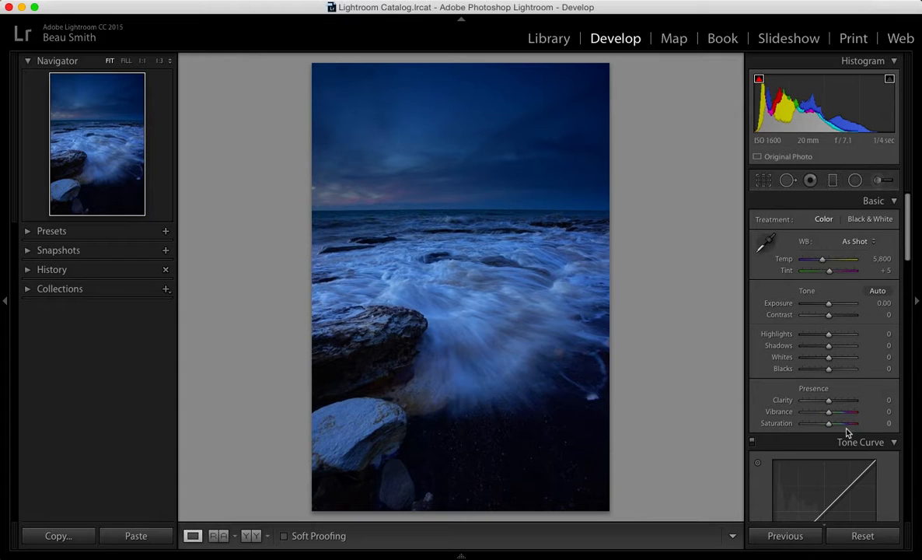
mouse_move(600, 359)
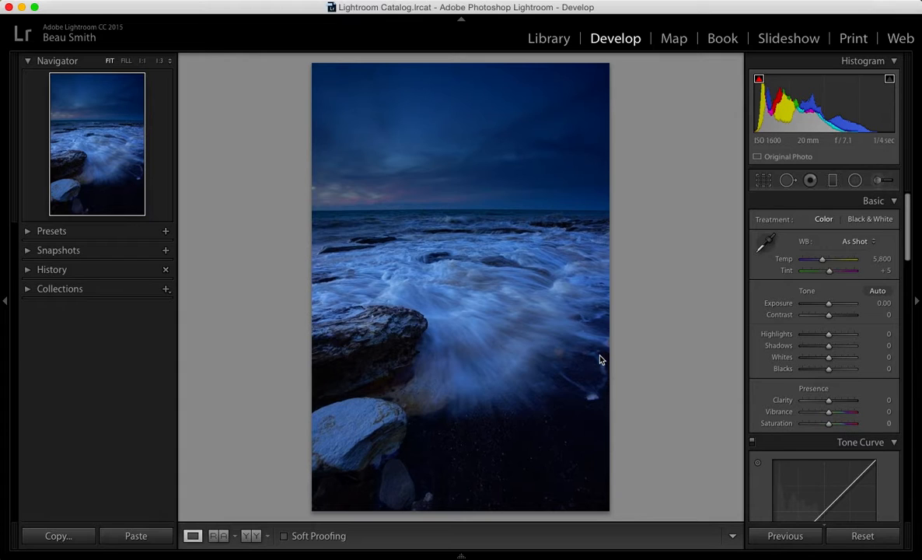
mouse_move(394, 405)
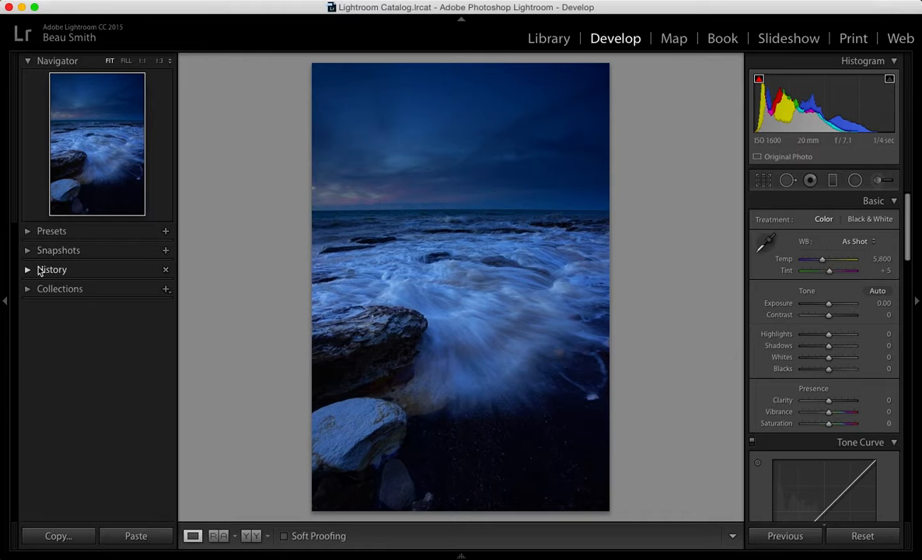
- Expand the History panel and jump to the latest Edge Masking step to restore the full edit
click(53, 269)
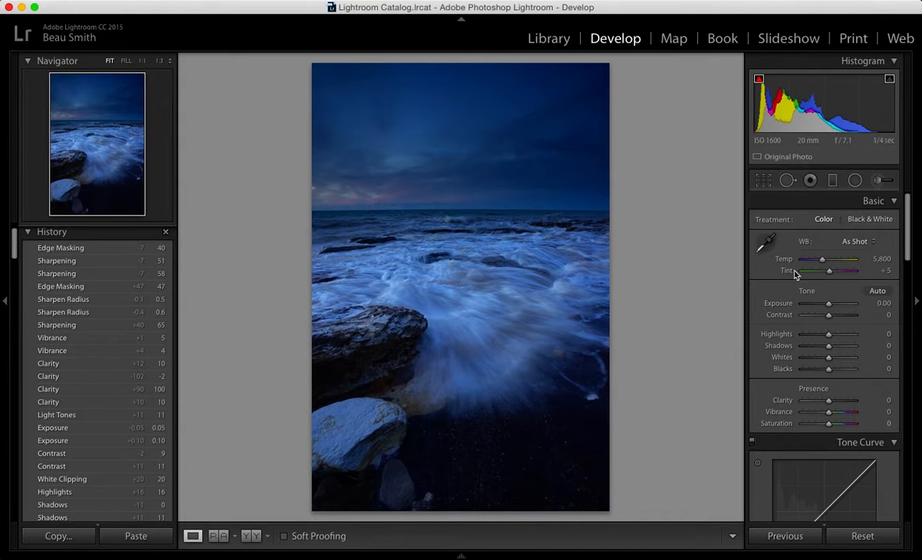
scroll(down, 3)
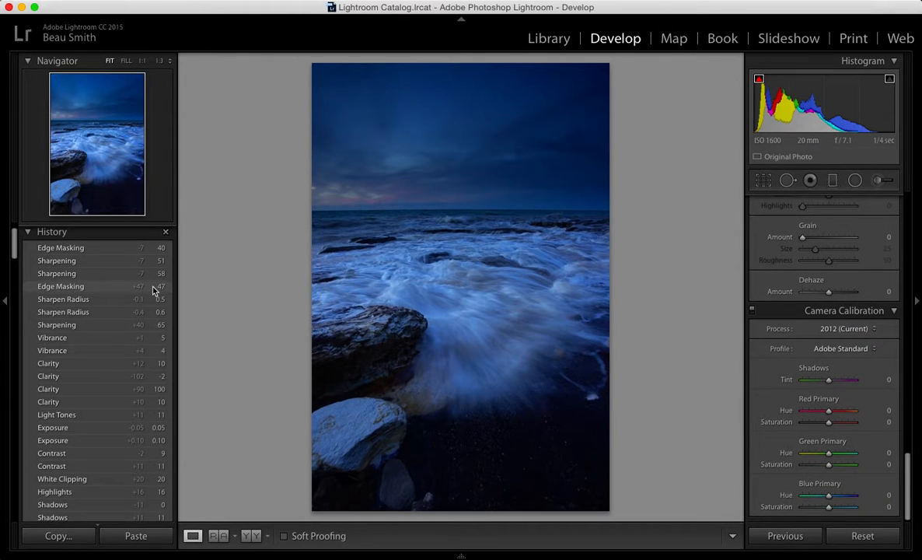
mouse_move(138, 299)
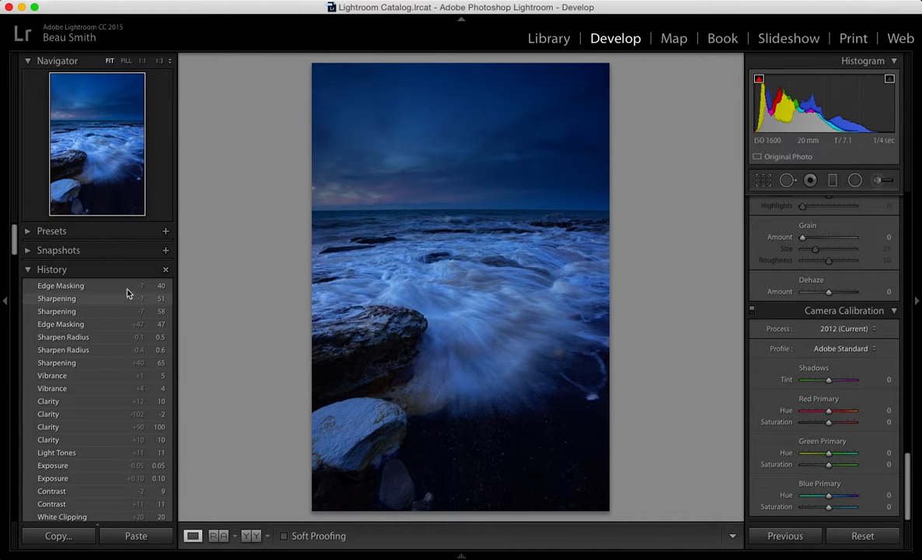
click(61, 286)
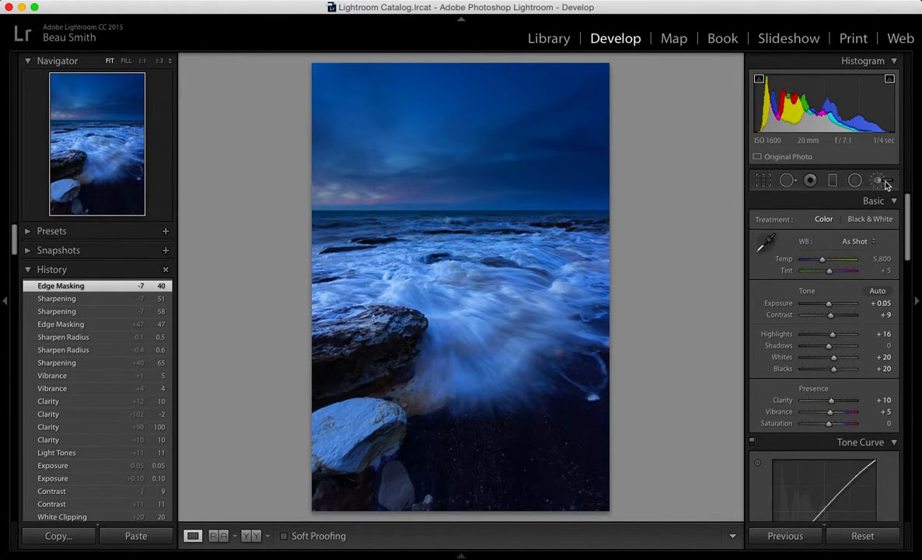
- Bring up the Adjustment Brush settings and scroll the history through the brush strokes
click(883, 181)
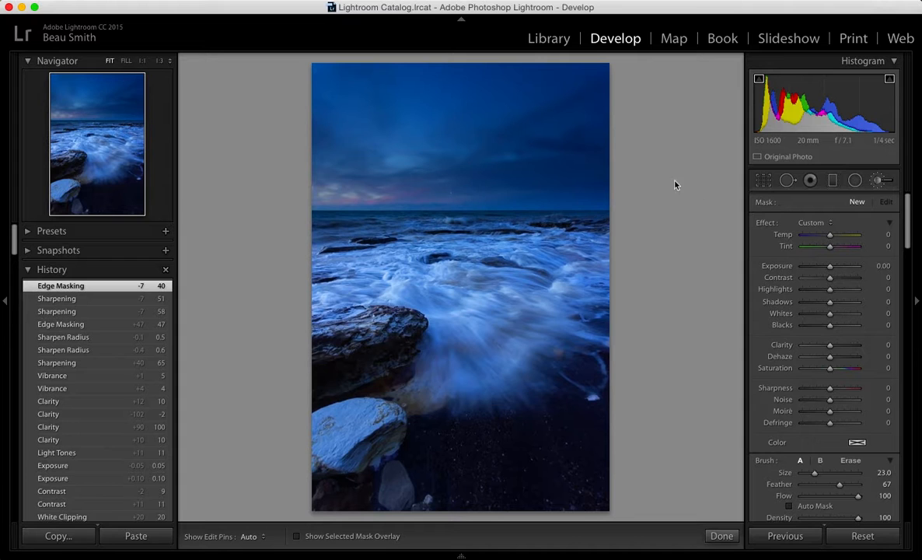
mouse_move(194, 379)
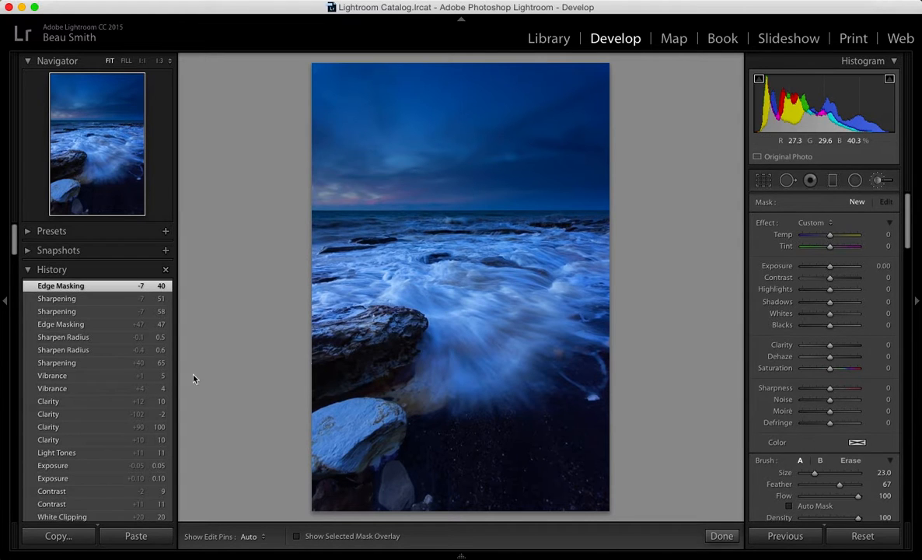
scroll(down, 3)
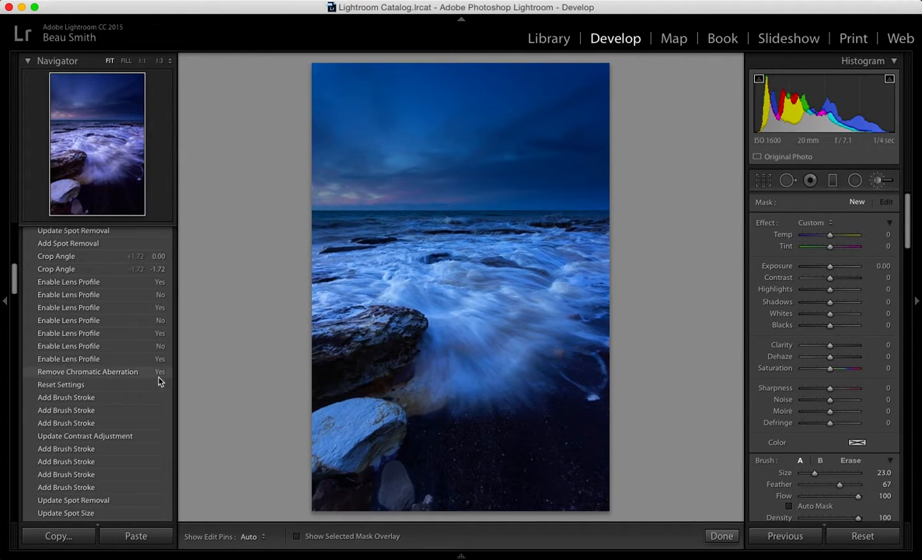
scroll(down, 3)
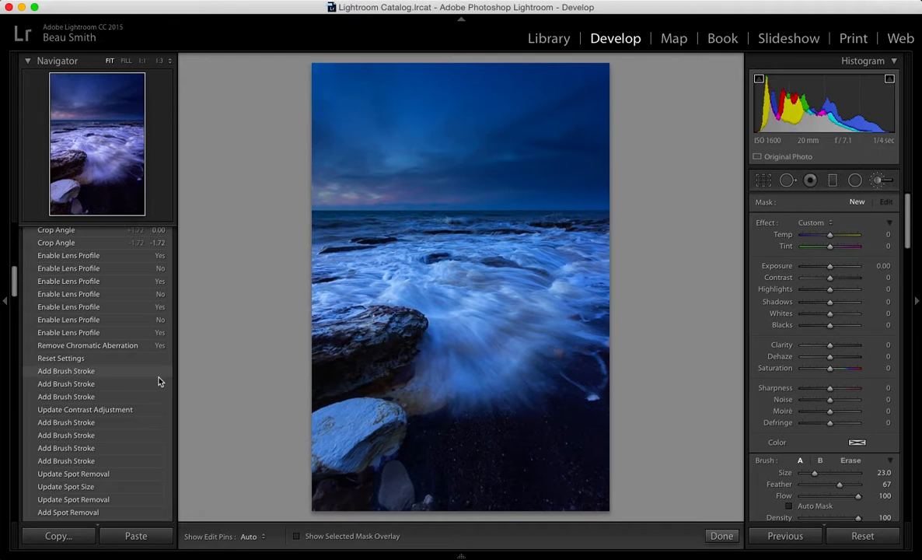
scroll(up, 3)
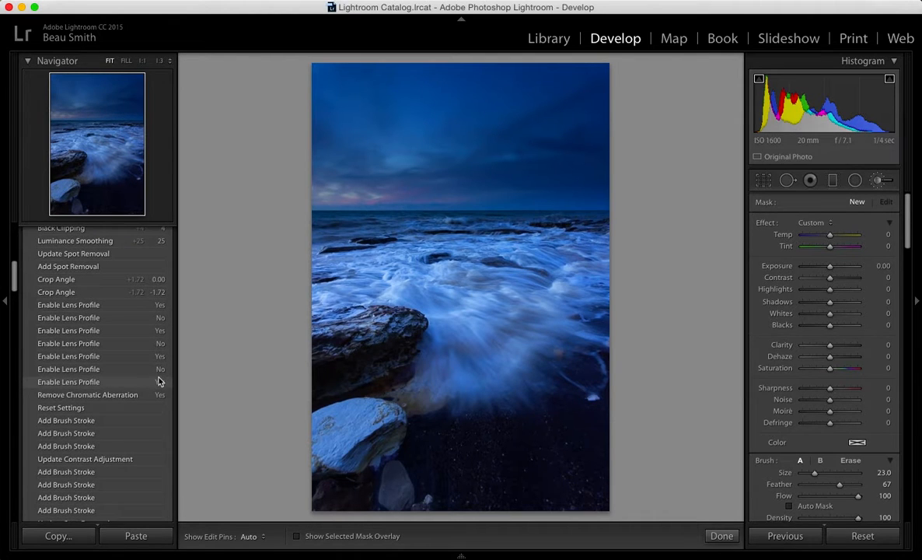
scroll(down, 3)
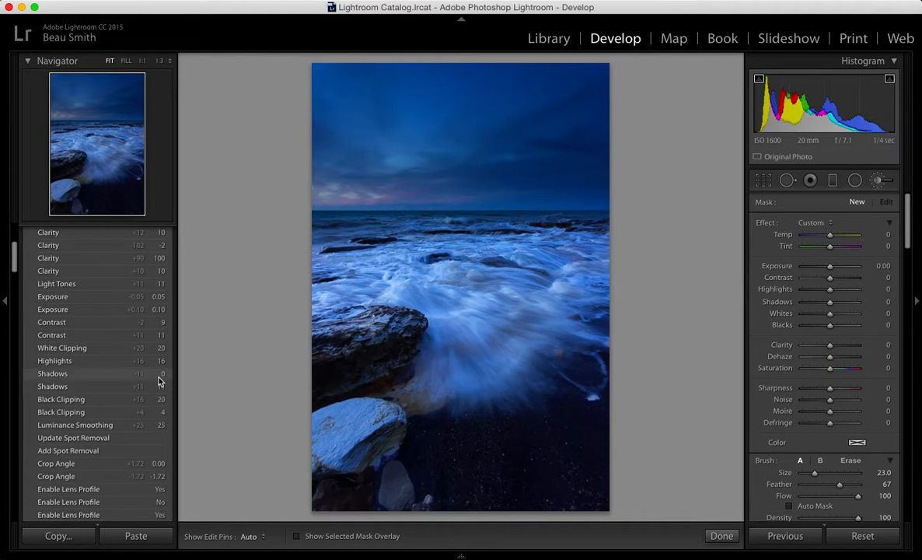
- Review the remaining history of spot removals, lens corrections and sharpening, then collapse the panel
scroll(down, 3)
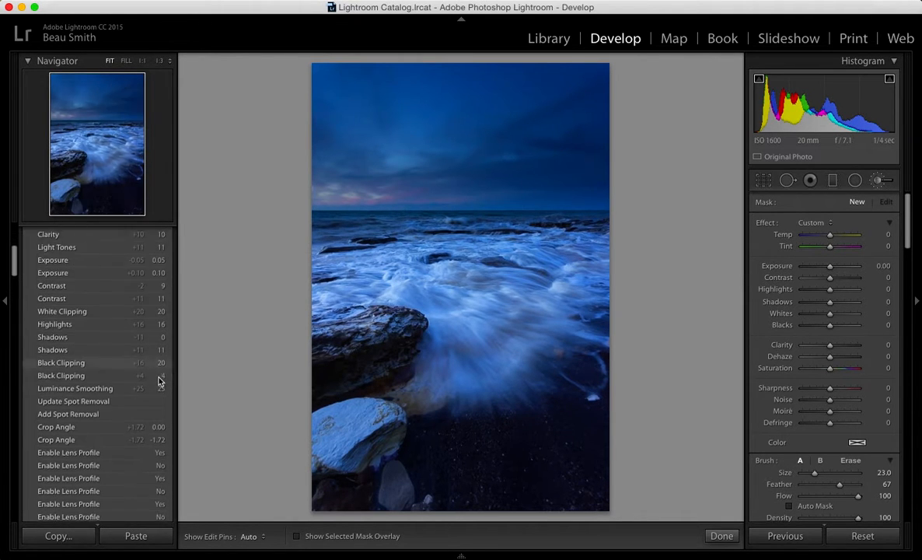
scroll(down, 3)
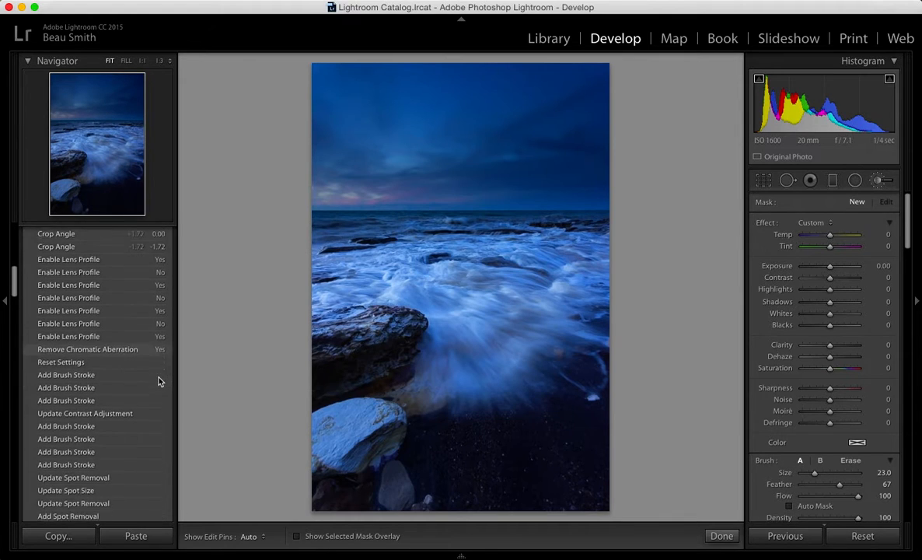
scroll(down, 3)
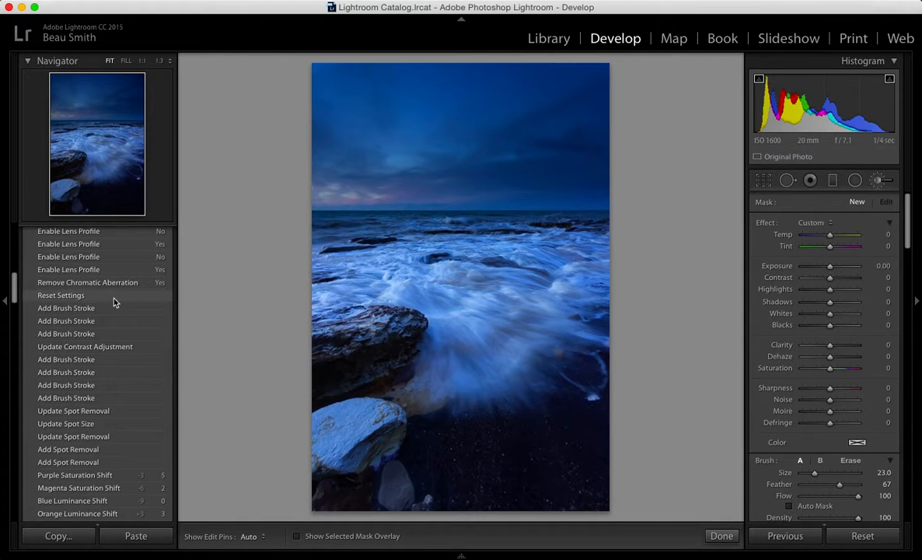
click(52, 269)
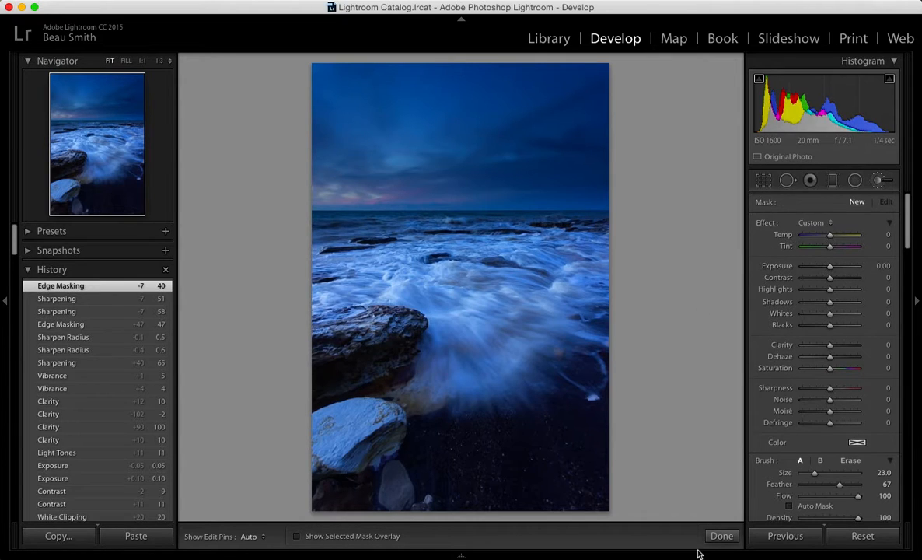
- Finish with the Adjustment Brush so the Basic tone and white balance settings return
click(720, 535)
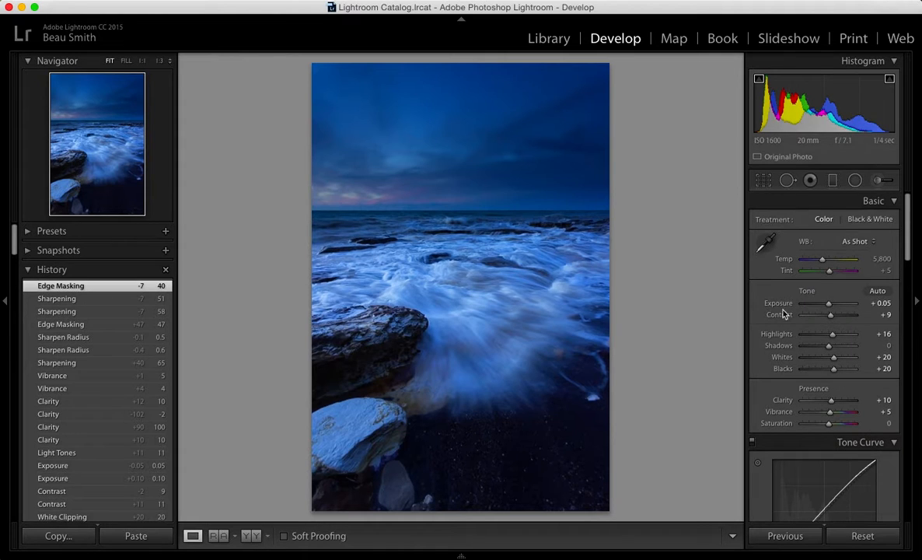
mouse_move(834, 288)
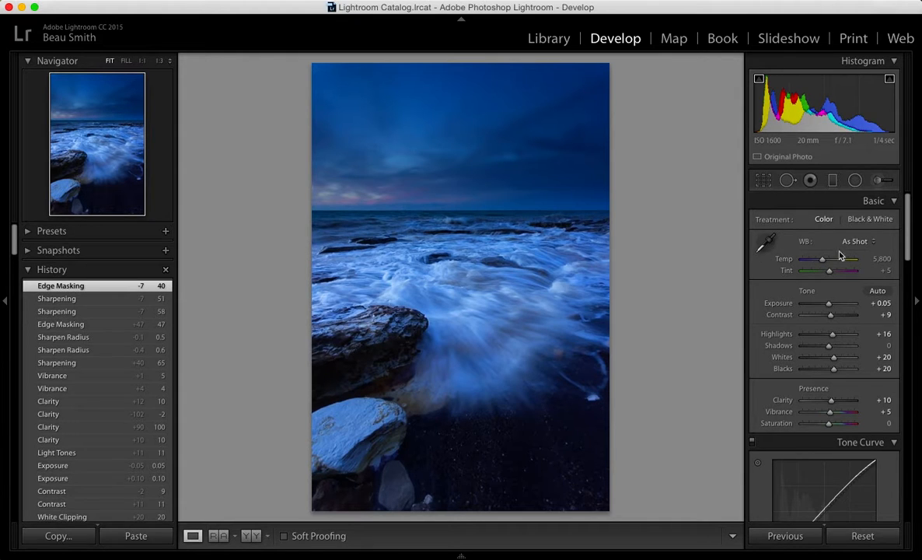
mouse_move(796, 283)
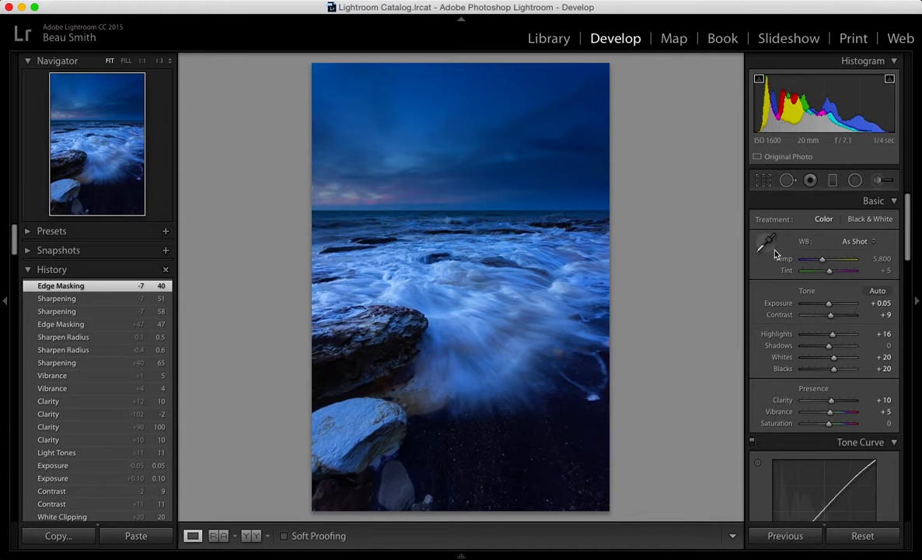
mouse_move(765, 246)
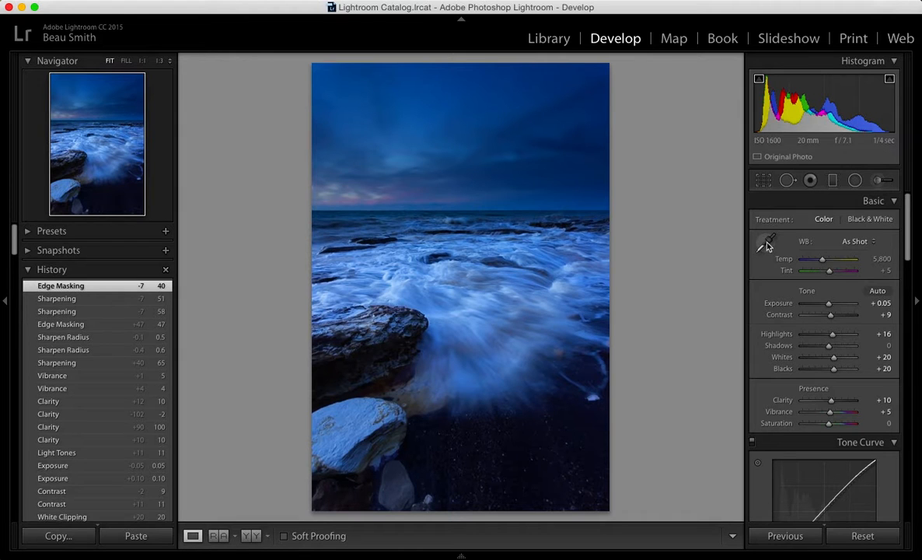
- Sample a neutral spot with the White Balance Selector to set a custom white balance
click(768, 240)
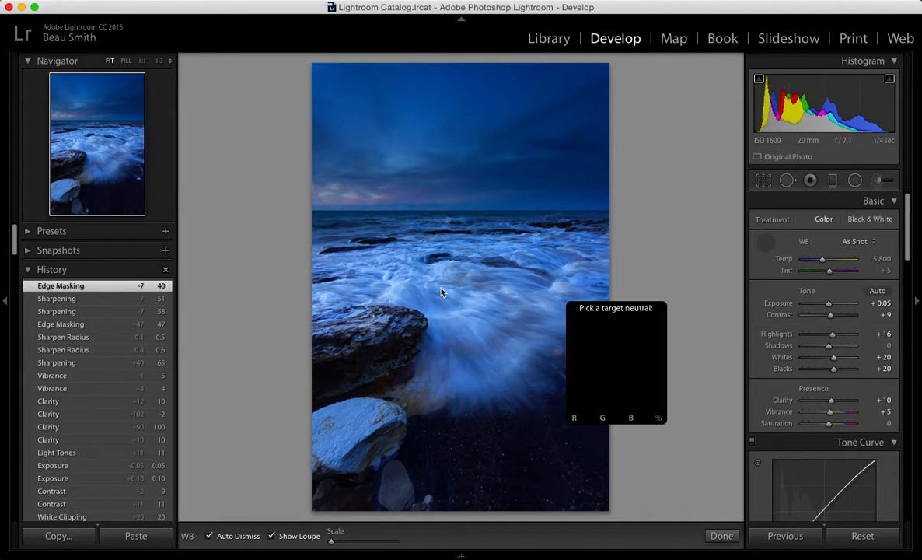
mouse_move(448, 301)
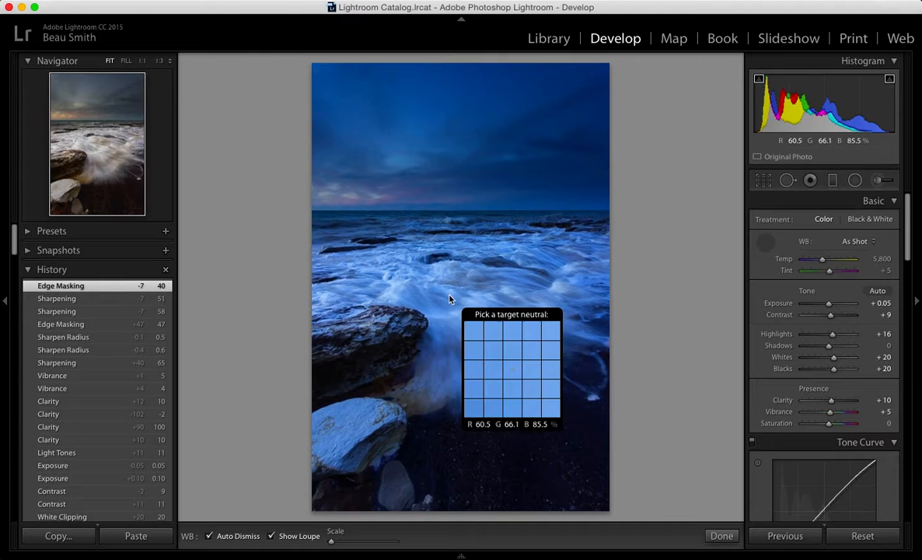
mouse_move(438, 320)
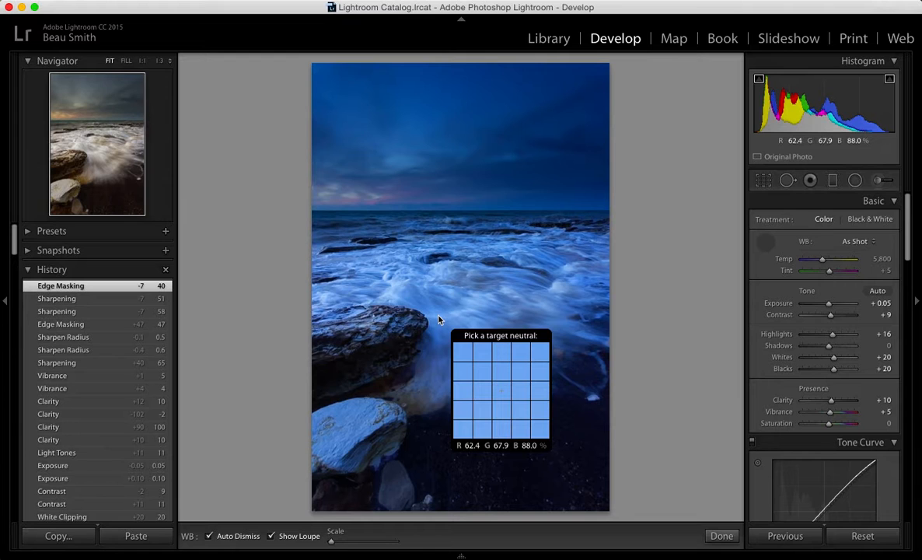
mouse_move(408, 287)
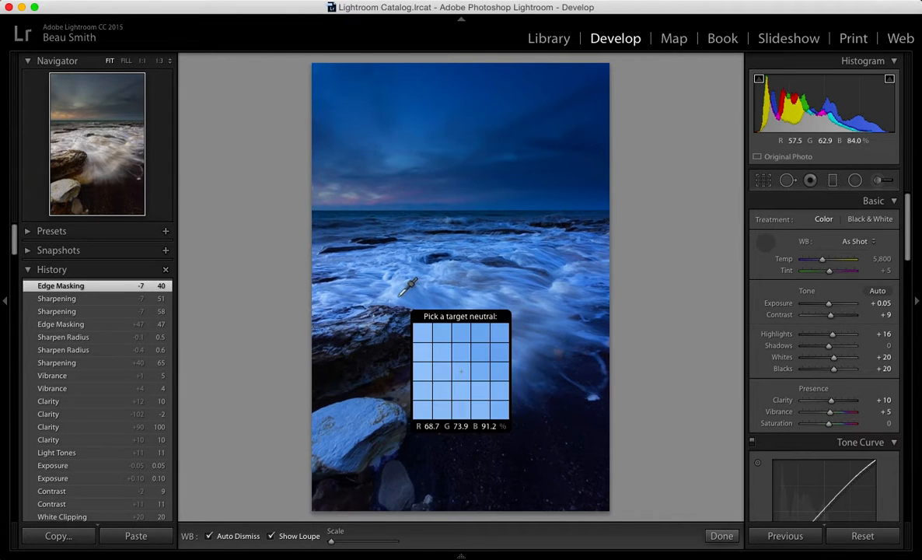
click(406, 288)
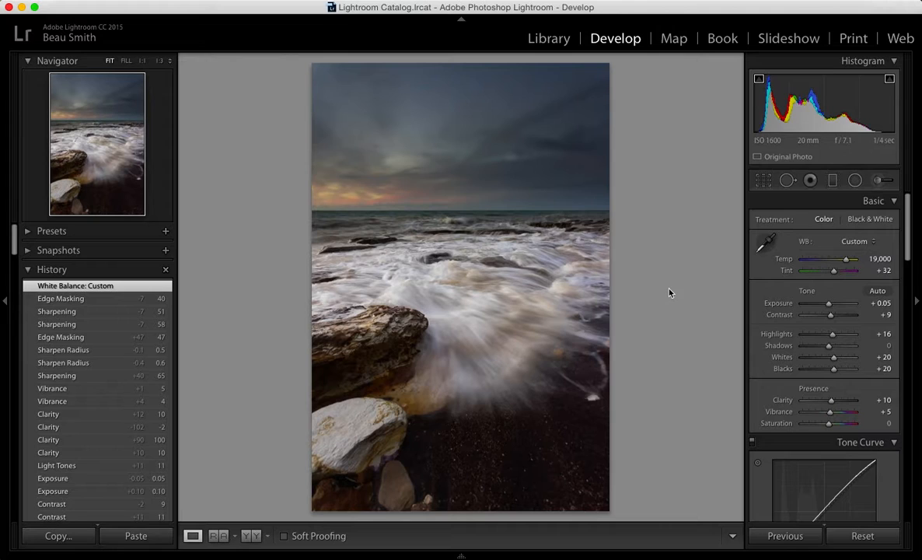
mouse_move(599, 441)
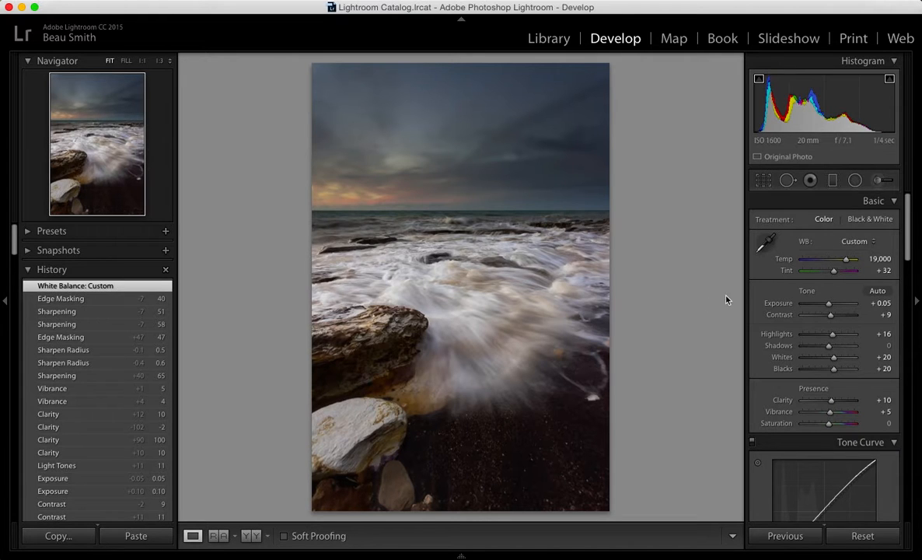
- Lower the Temp slider to about 7,309 for a cooler blue look
drag(845, 258, 838, 258)
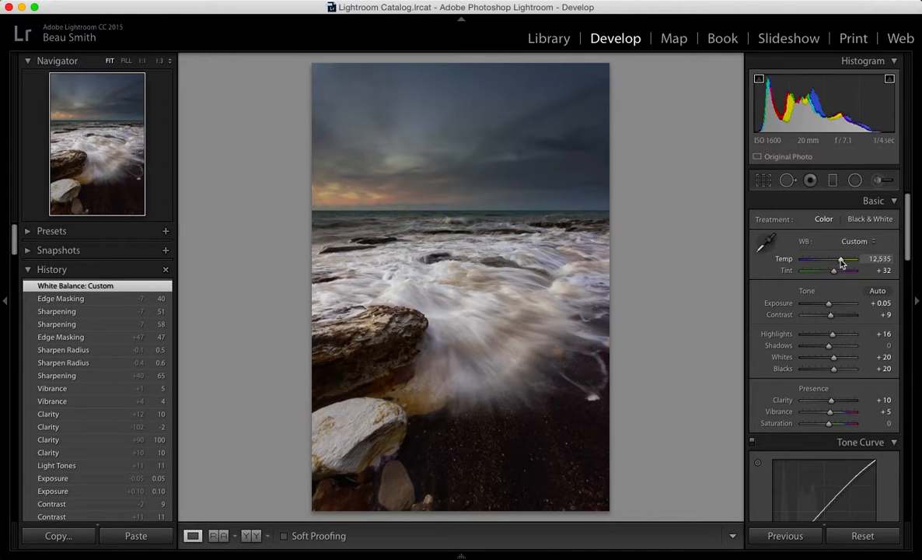
drag(839, 258, 836, 258)
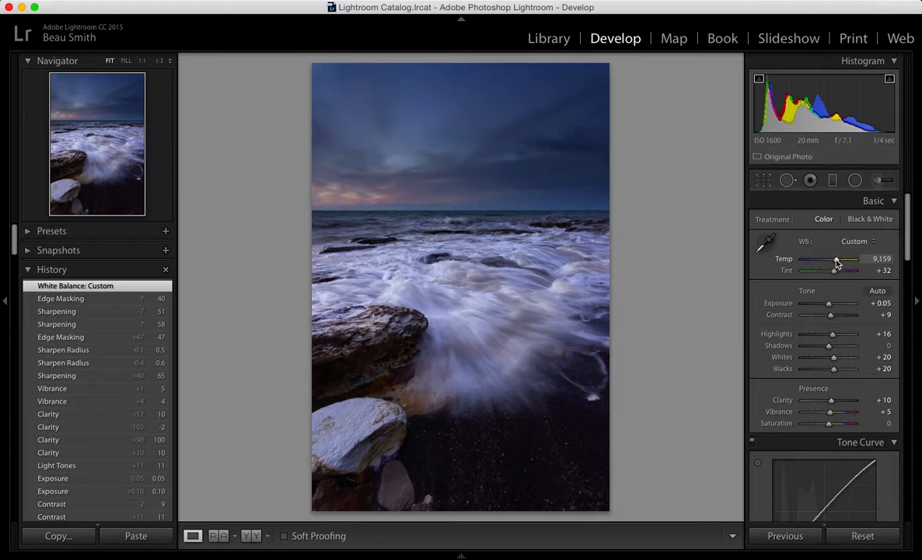
drag(838, 258, 830, 258)
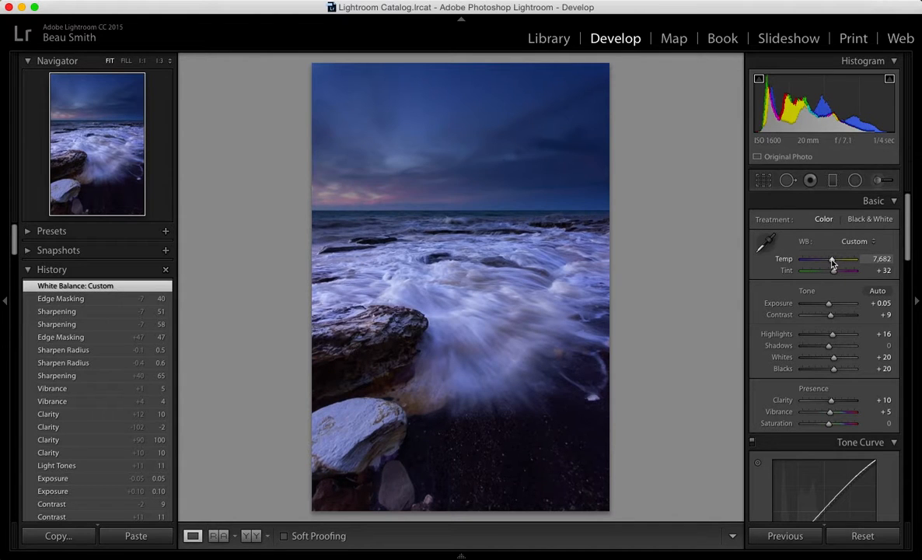
drag(837, 258, 827, 258)
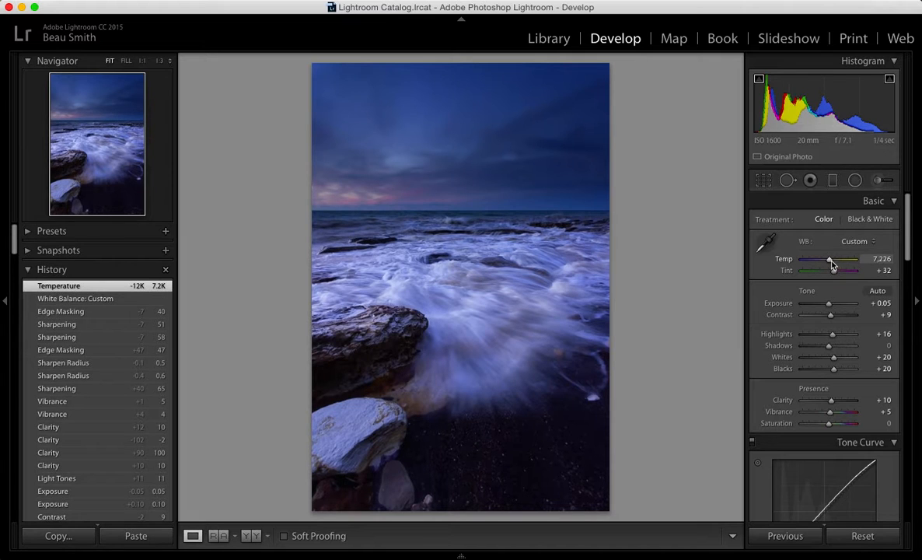
drag(832, 258, 827, 258)
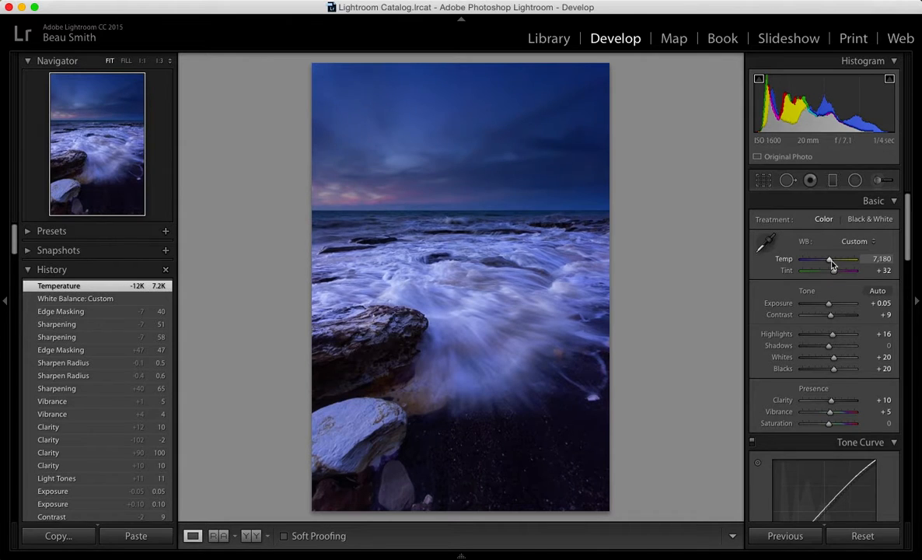
drag(827, 258, 834, 258)
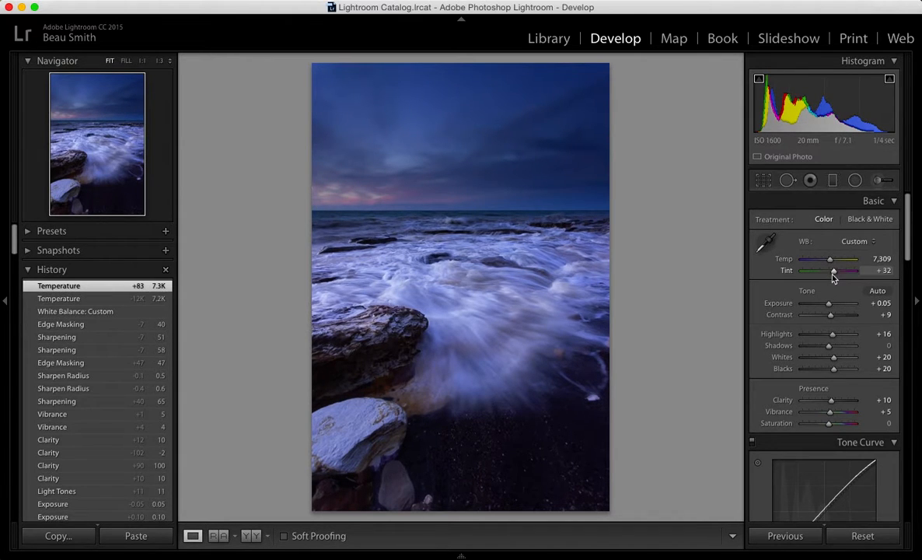
- Raise the Tint toward magenta and enter an exact value of 40
drag(830, 271, 836, 271)
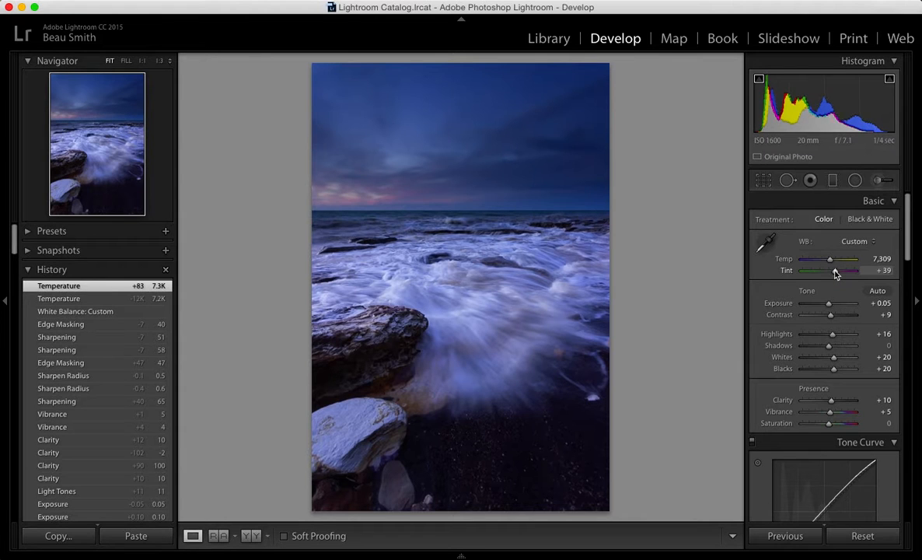
drag(831, 270, 839, 271)
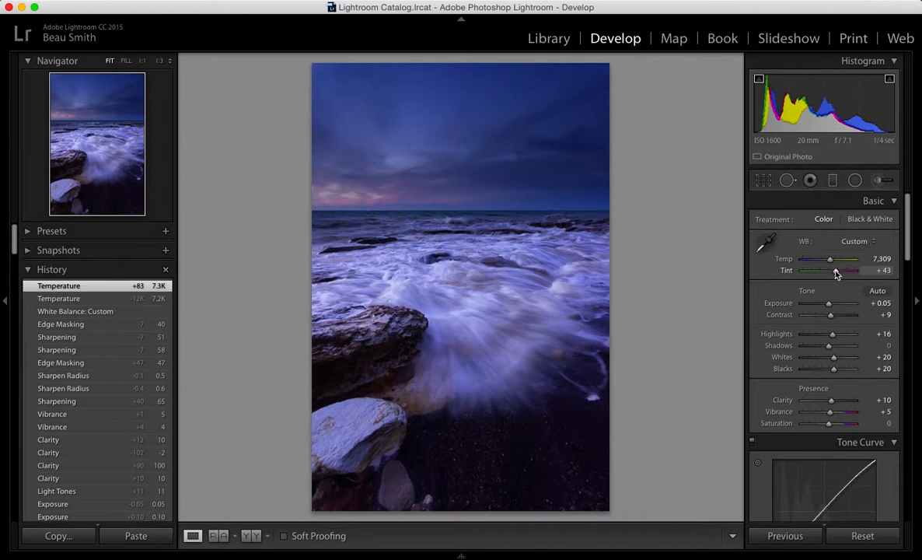
double_click(880, 271)
text(40)
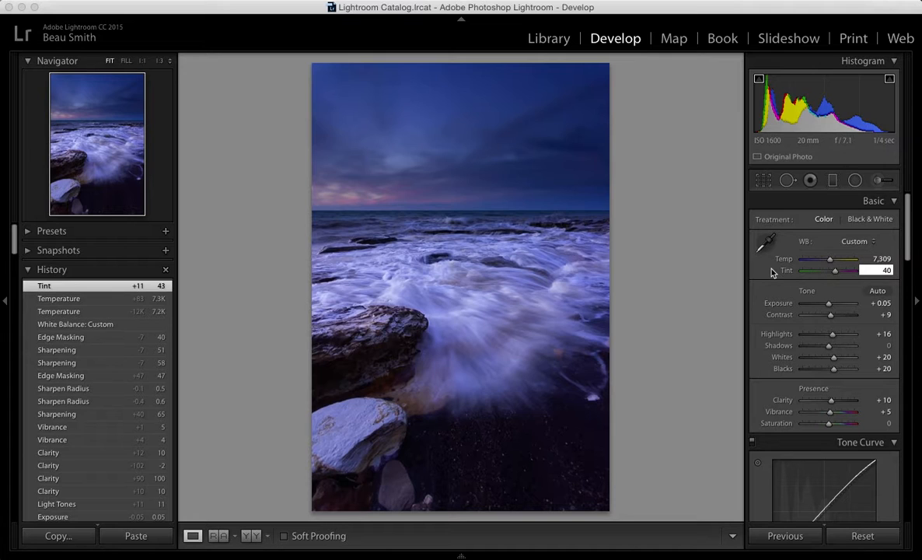
mouse_move(805, 350)
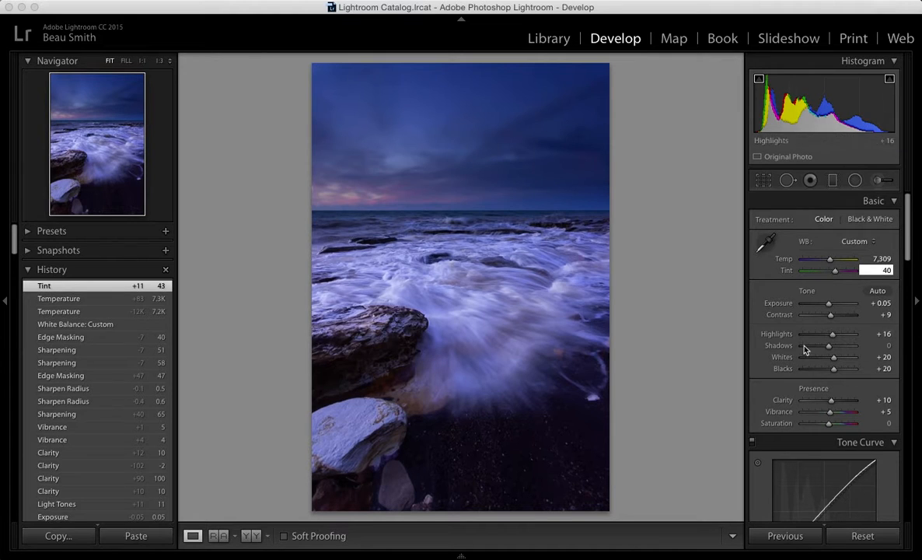
- Scroll to the HSL / Color / B&W panel and show the per-colour Hue sliders
scroll(down, 3)
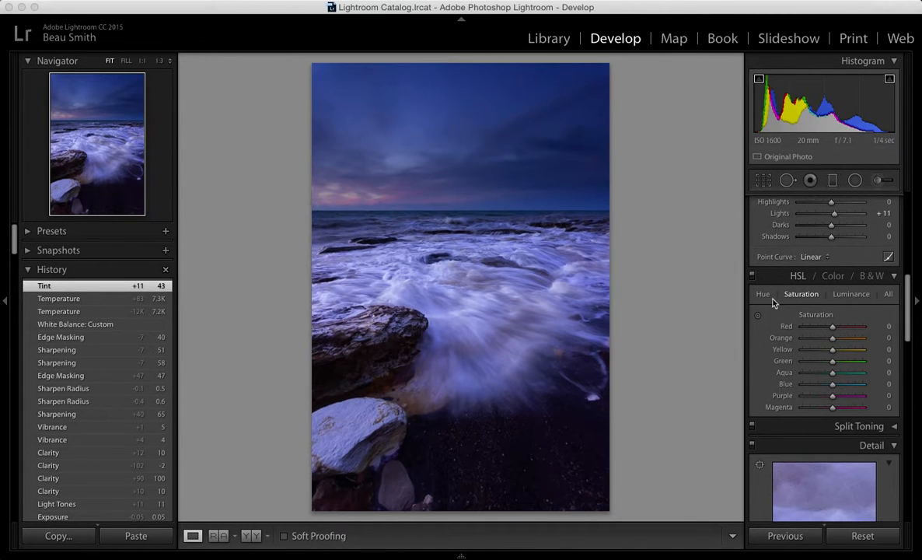
click(762, 293)
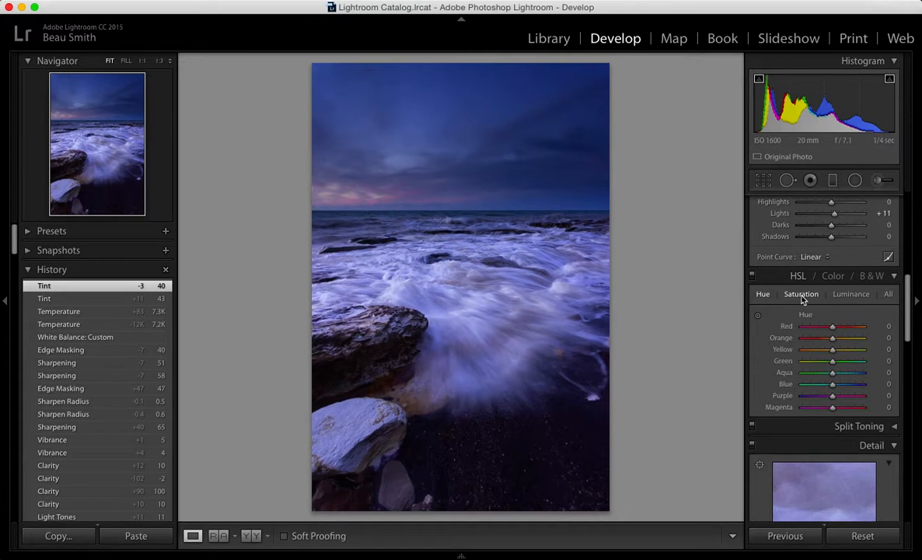
- Cycle through Luminance, All and Color views, then switch the seascape to black and white
click(851, 294)
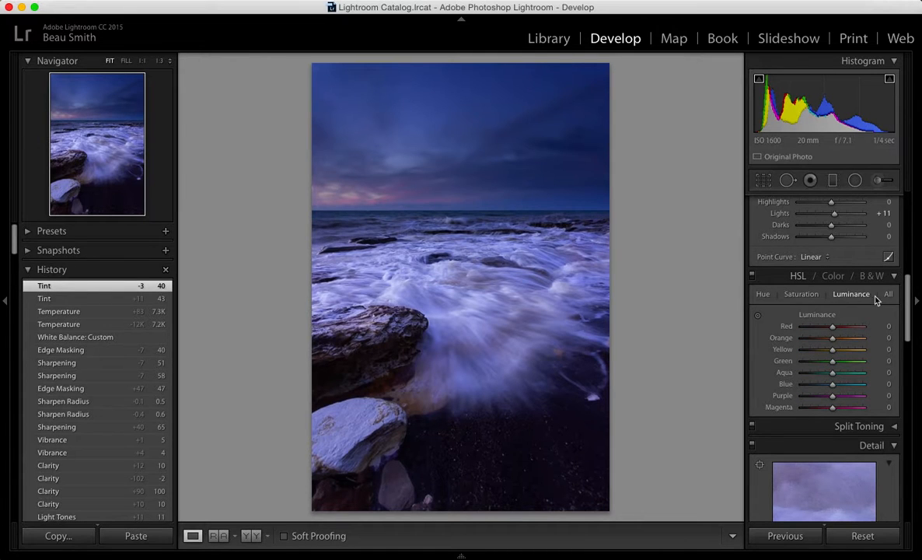
click(888, 294)
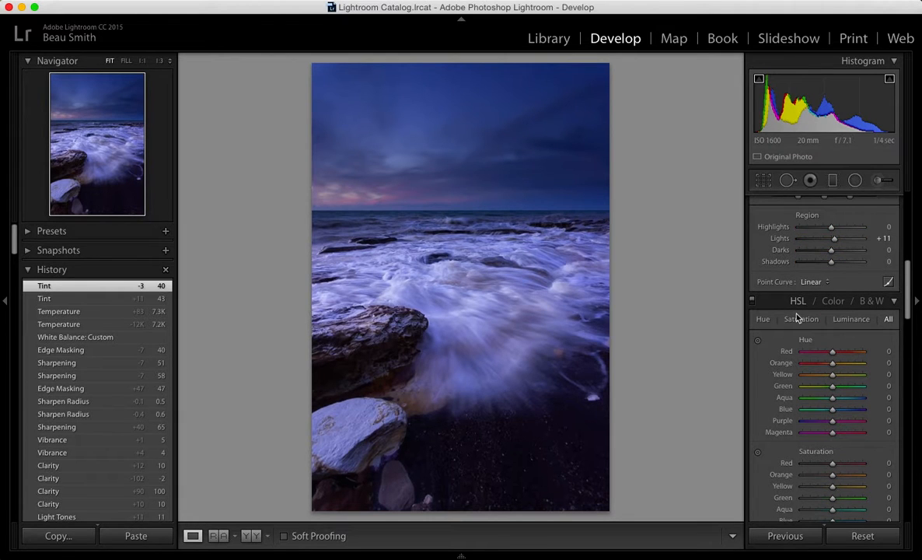
click(833, 302)
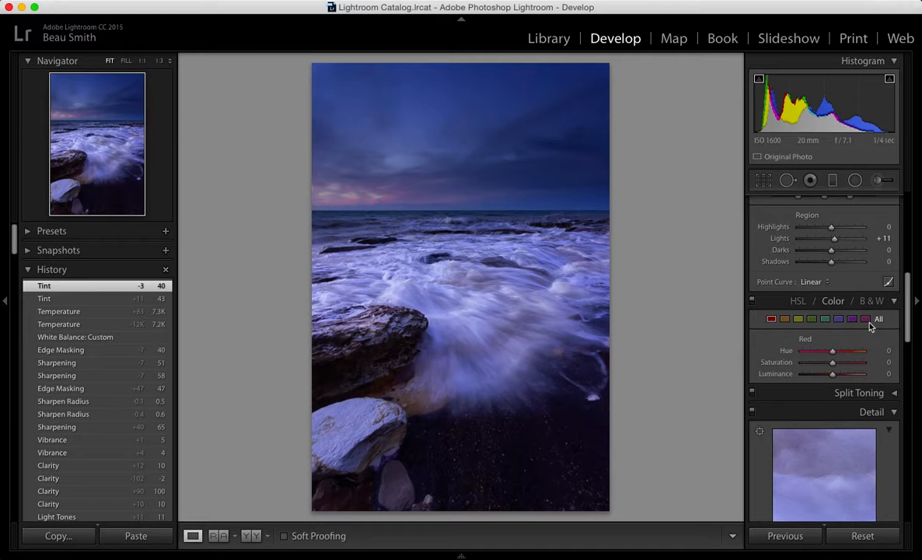
click(871, 302)
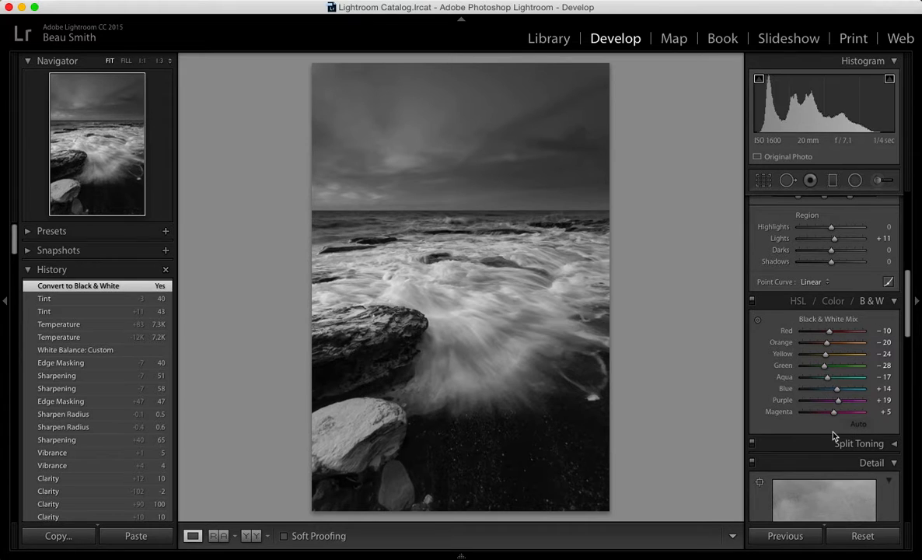
- Darken the reds in the Black & White Mix to trial the monochrome look
drag(827, 330, 802, 329)
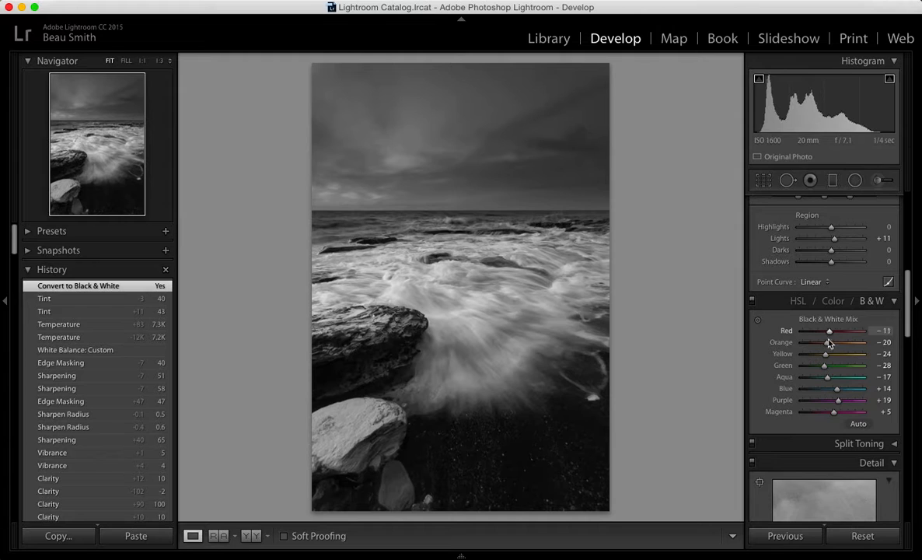
drag(830, 330, 796, 330)
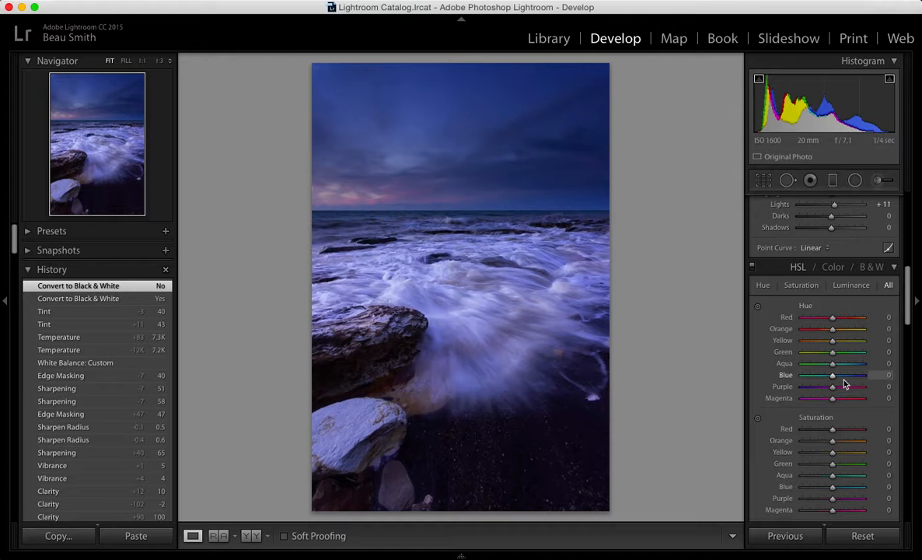
mouse_move(839, 333)
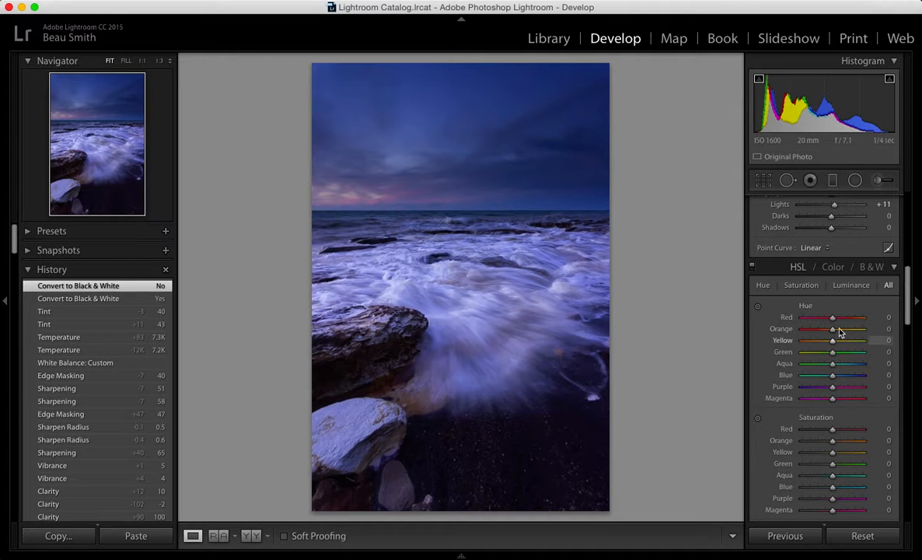
- Experiment with red saturation and set orange saturation to +6
drag(831, 429, 837, 429)
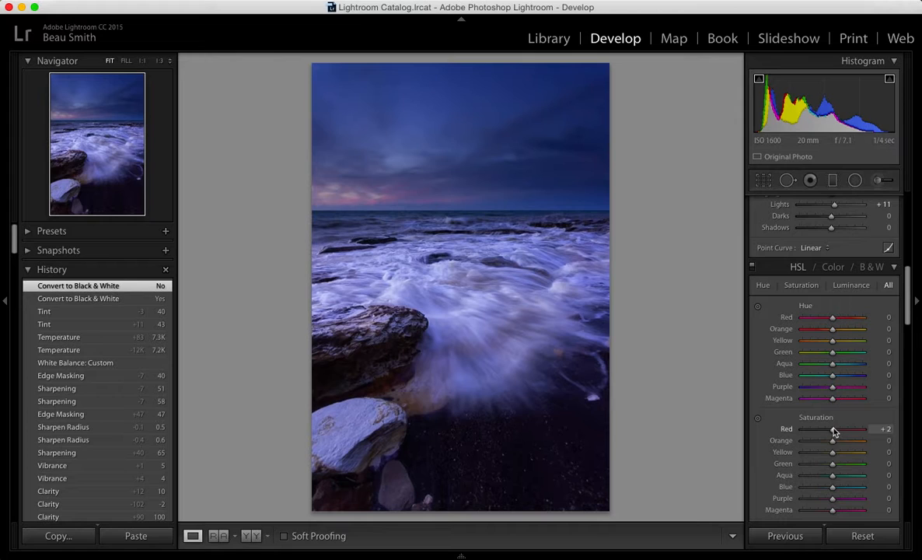
drag(833, 429, 865, 429)
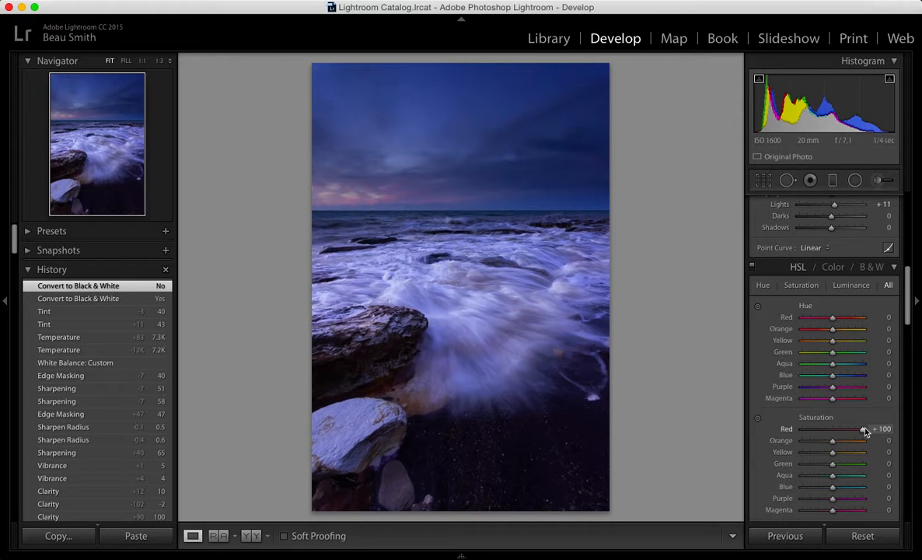
drag(863, 429, 833, 429)
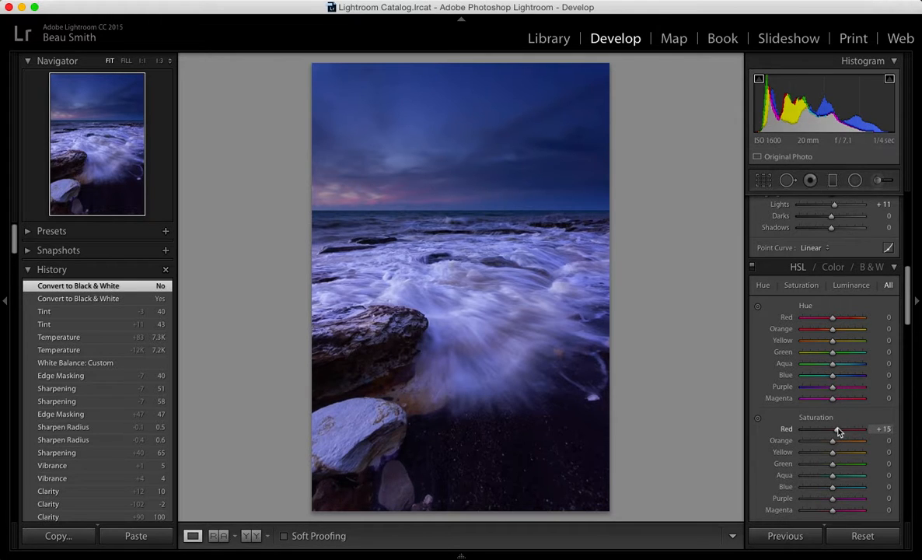
drag(838, 430, 861, 430)
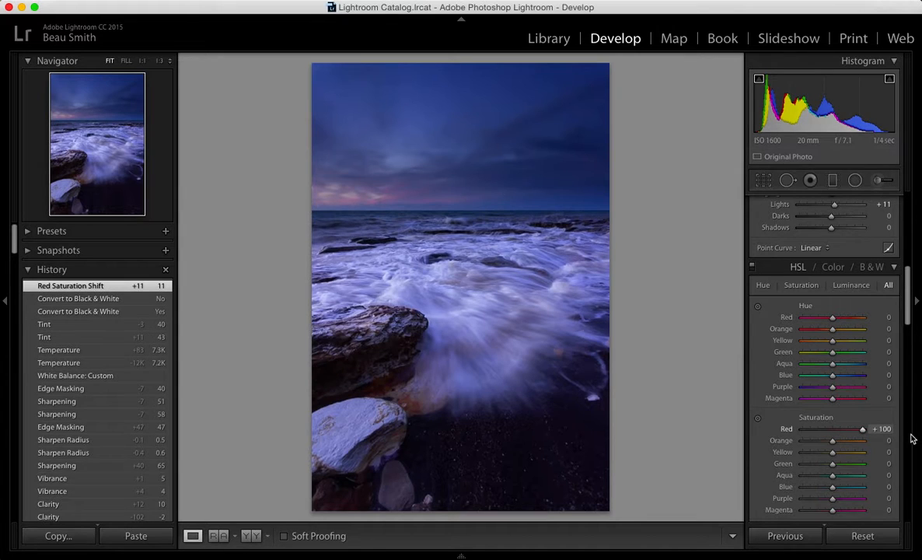
drag(862, 429, 846, 429)
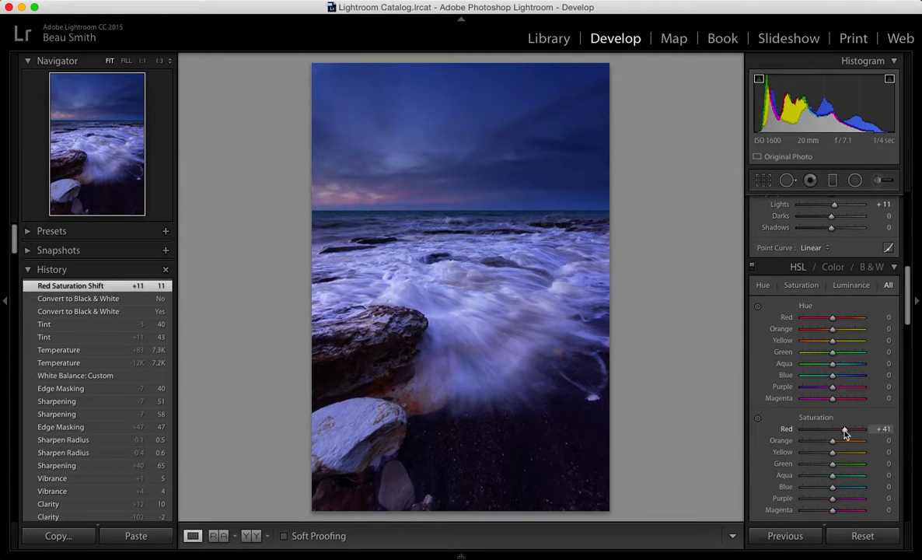
drag(842, 429, 832, 429)
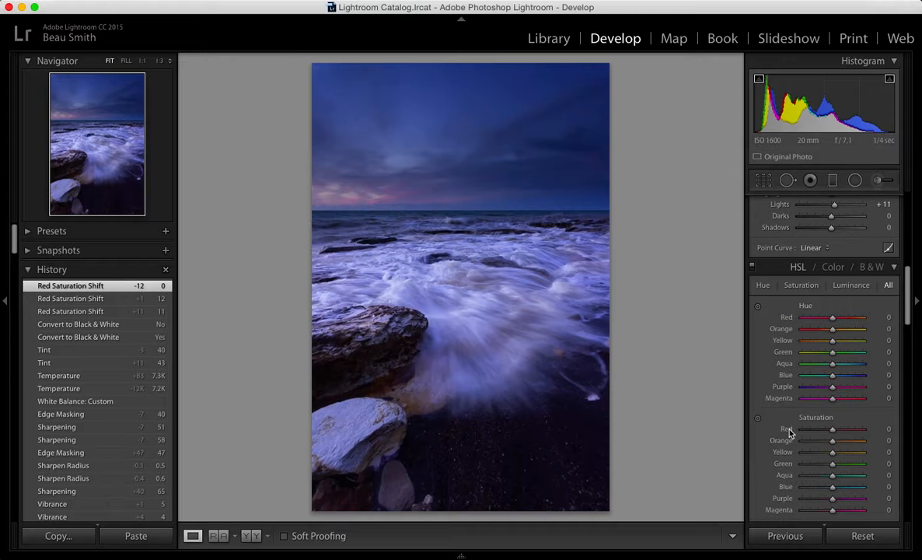
drag(833, 441, 835, 441)
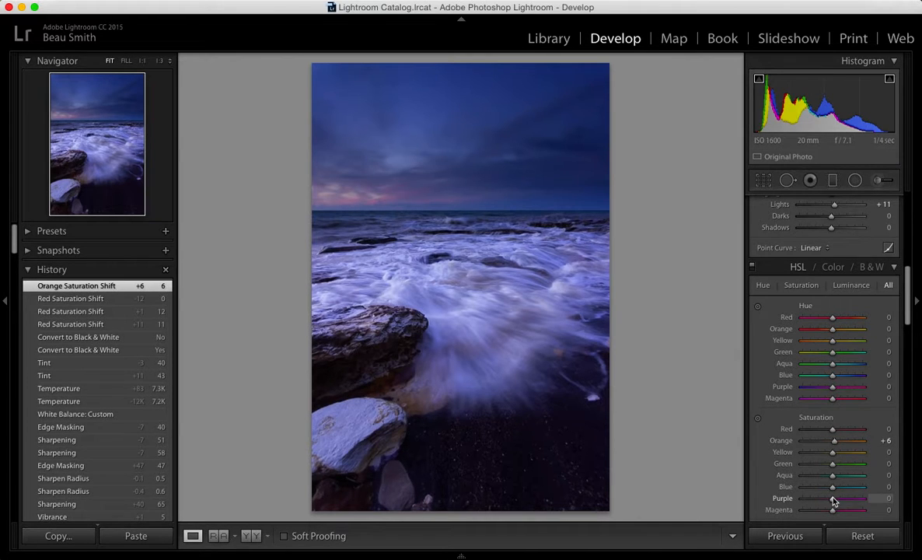
- Raise purple saturation to +8 and settle magenta saturation at +3
drag(833, 497, 843, 497)
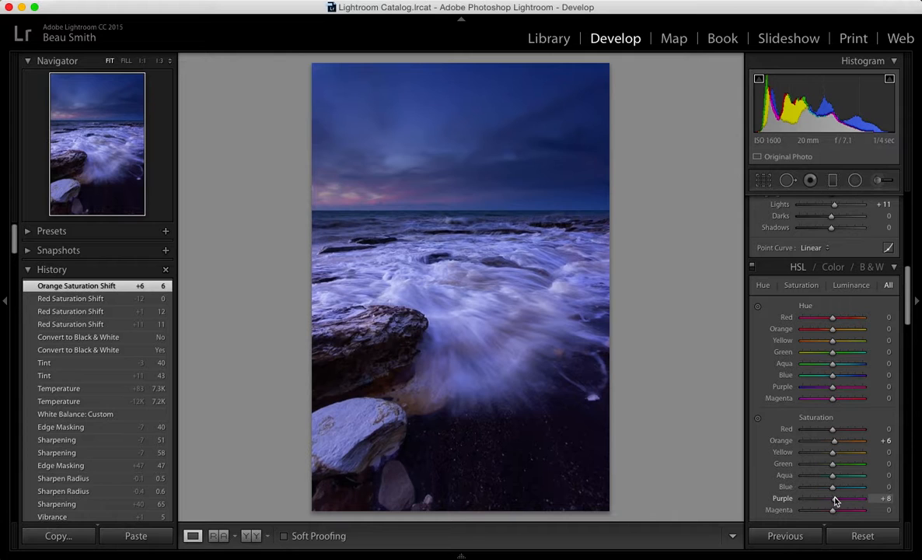
drag(833, 498, 836, 497)
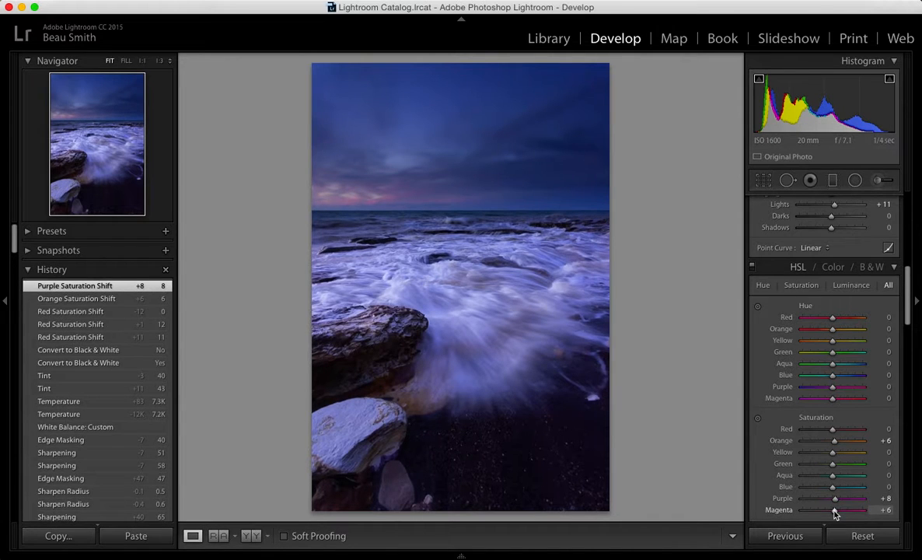
drag(855, 510, 832, 510)
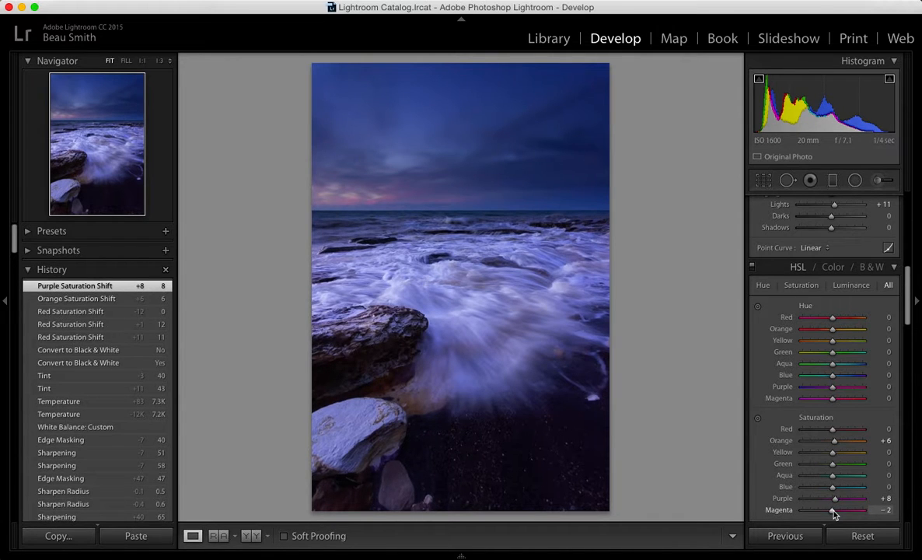
drag(827, 510, 837, 510)
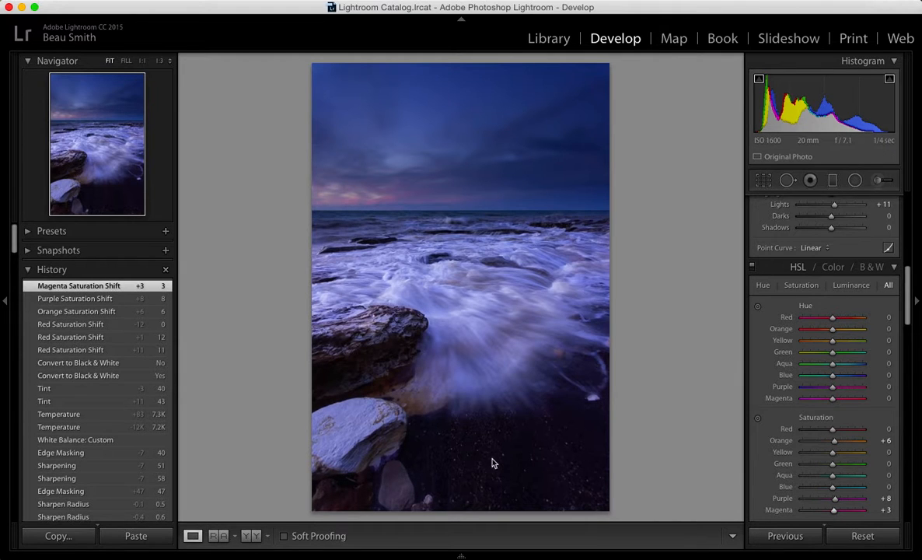
mouse_move(379, 397)
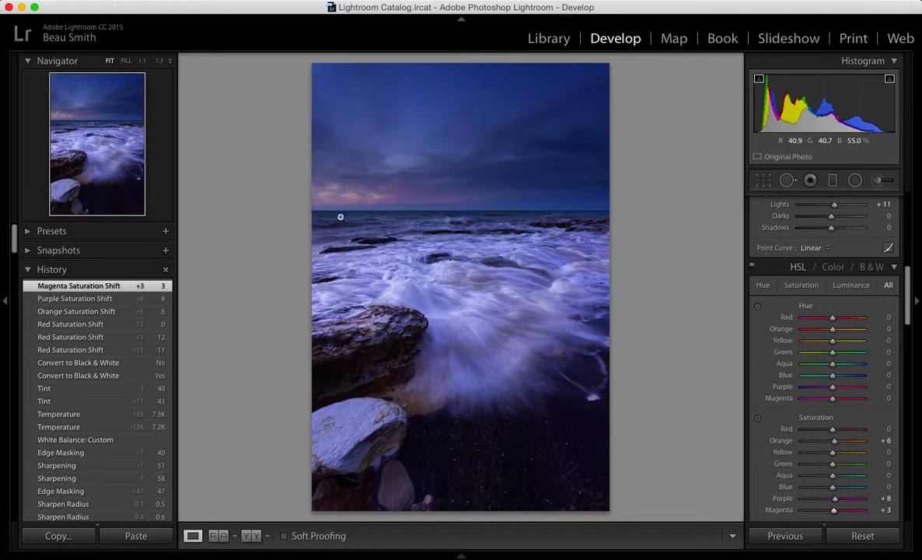
mouse_move(367, 169)
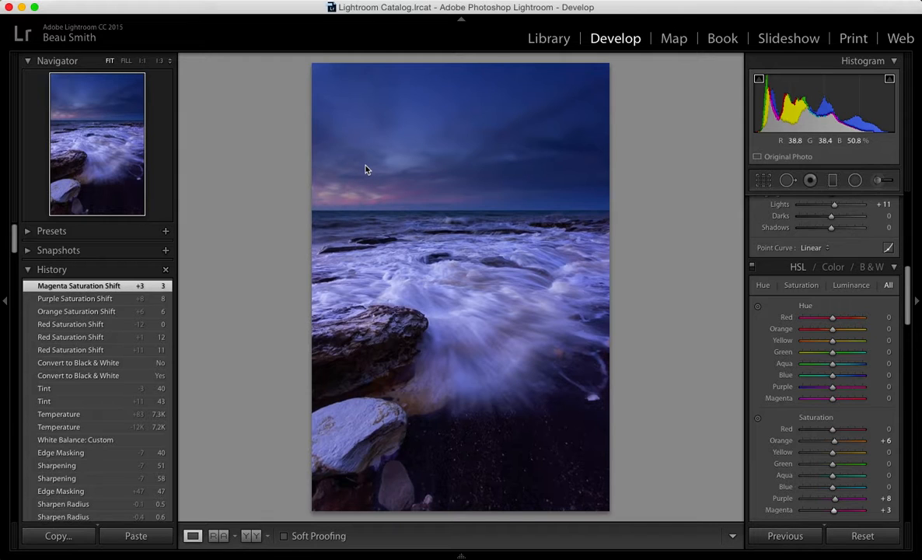
mouse_move(529, 221)
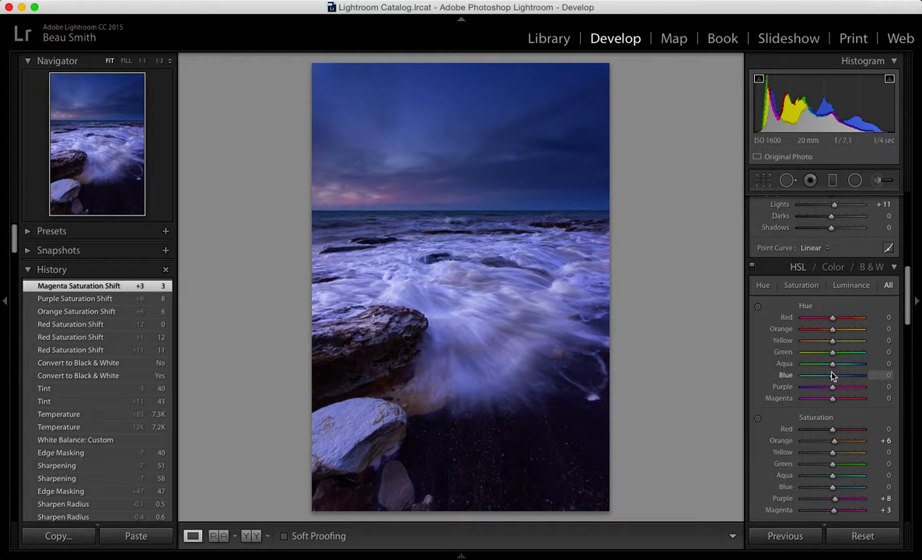
- Lift the blue luminance, settling it at +7 after trying higher values
scroll(down, 3)
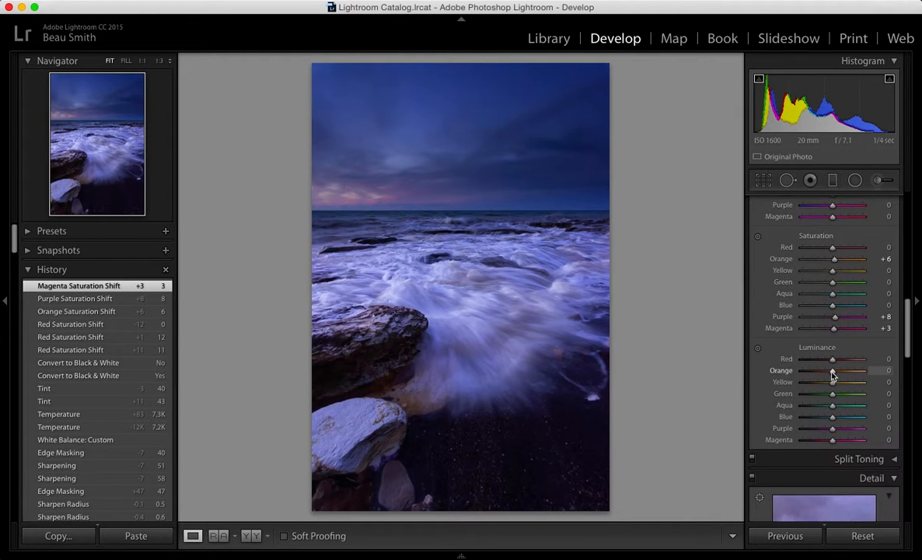
drag(836, 417, 816, 417)
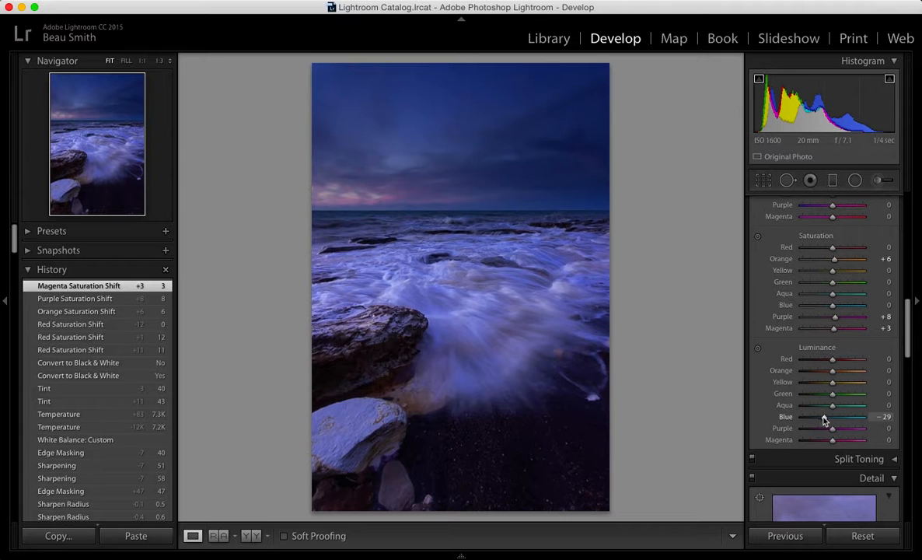
drag(832, 417, 855, 417)
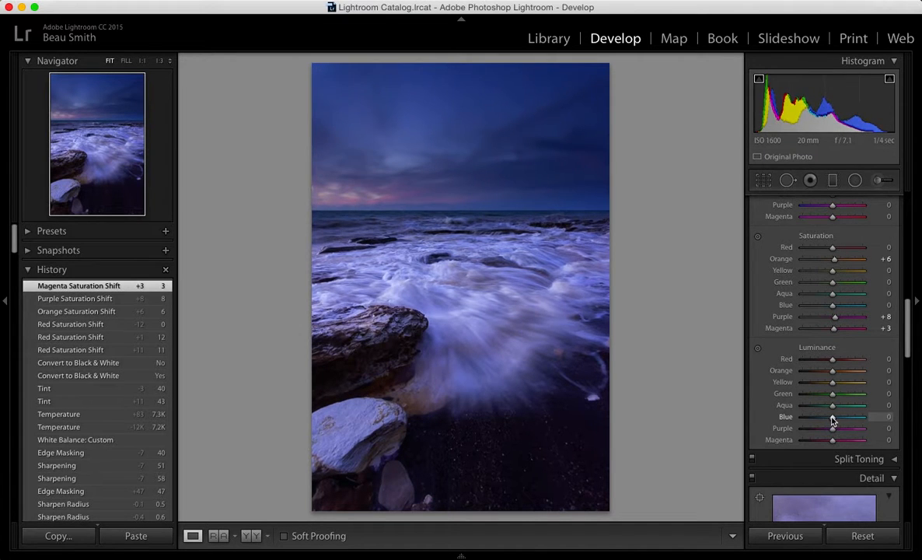
drag(833, 416, 843, 417)
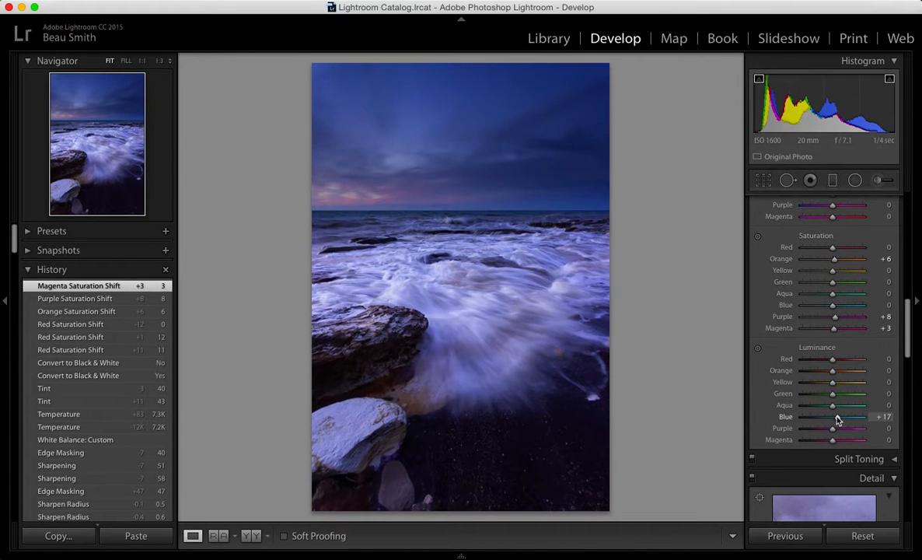
drag(839, 417, 832, 417)
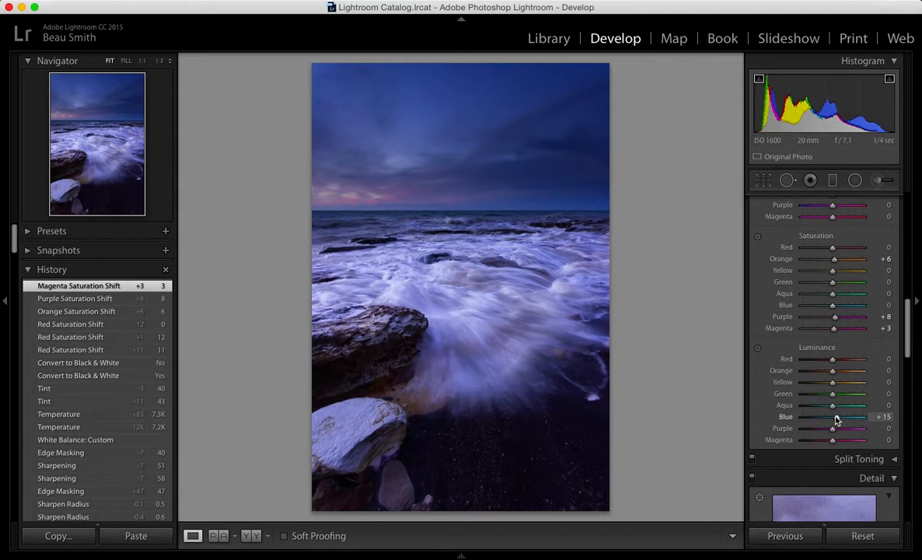
drag(837, 416, 824, 416)
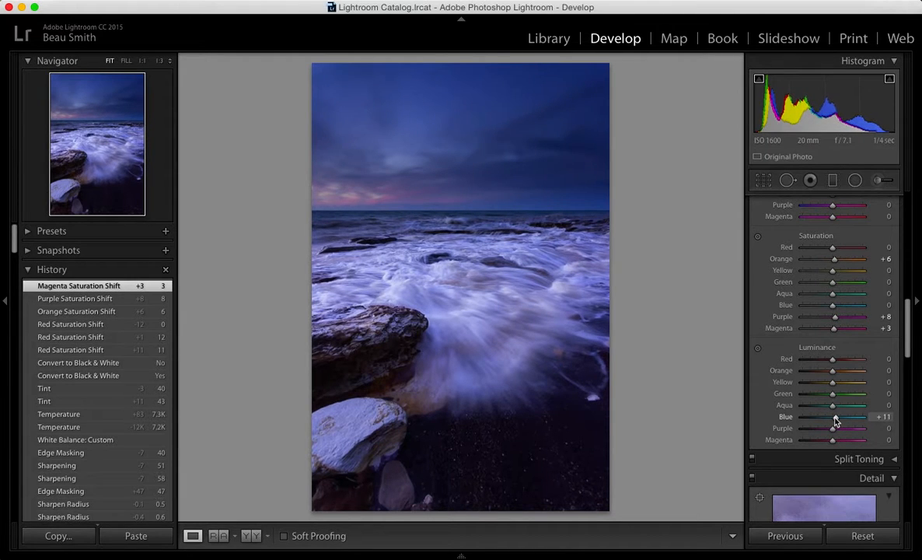
drag(847, 417, 834, 416)
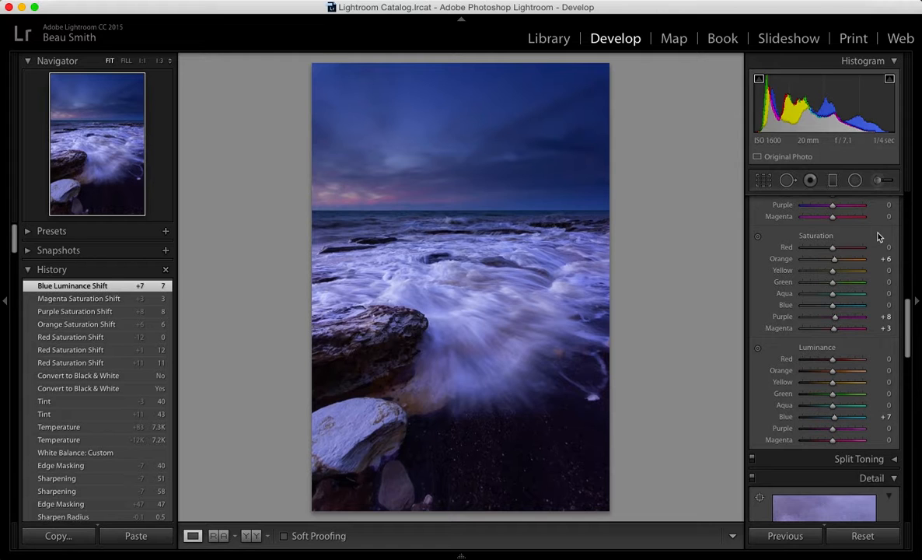
- Place a graduated filter over the lower-left foreground rocks darkening exposure to −0.40
click(832, 180)
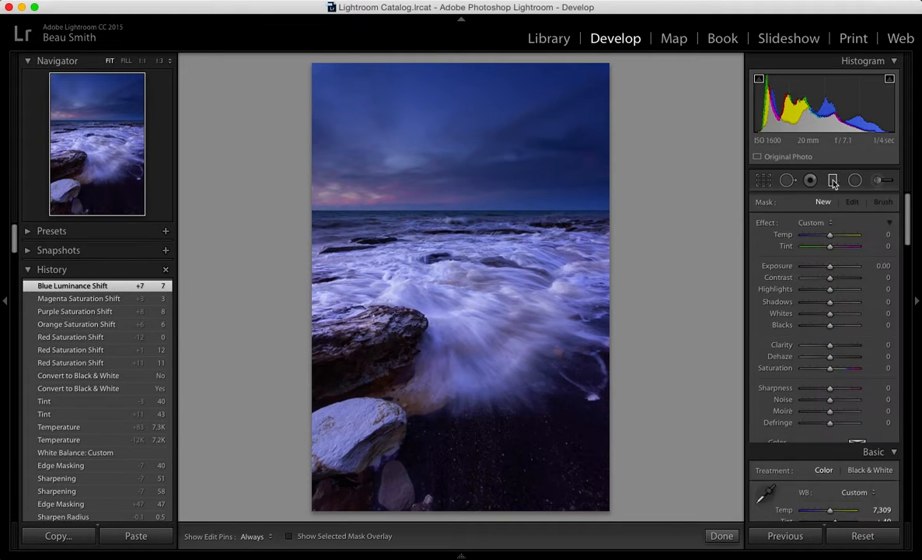
click(832, 181)
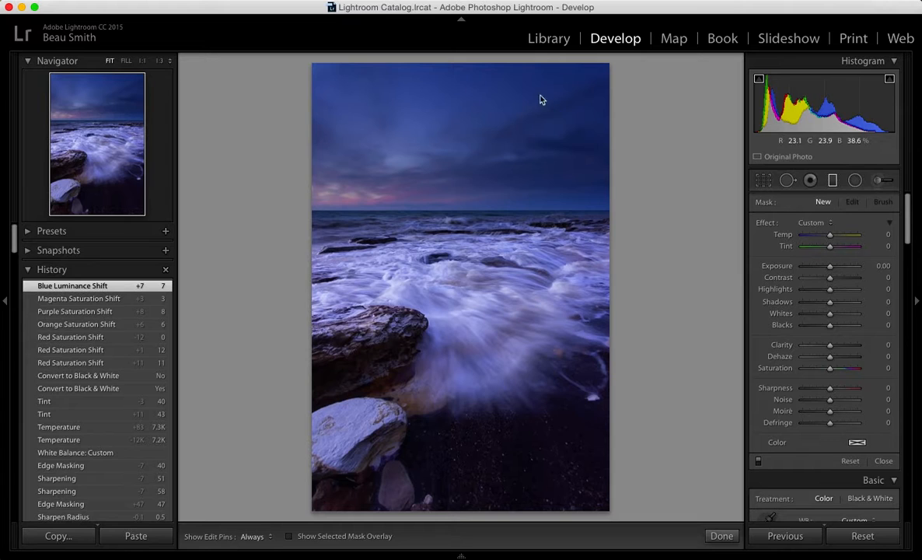
mouse_move(599, 303)
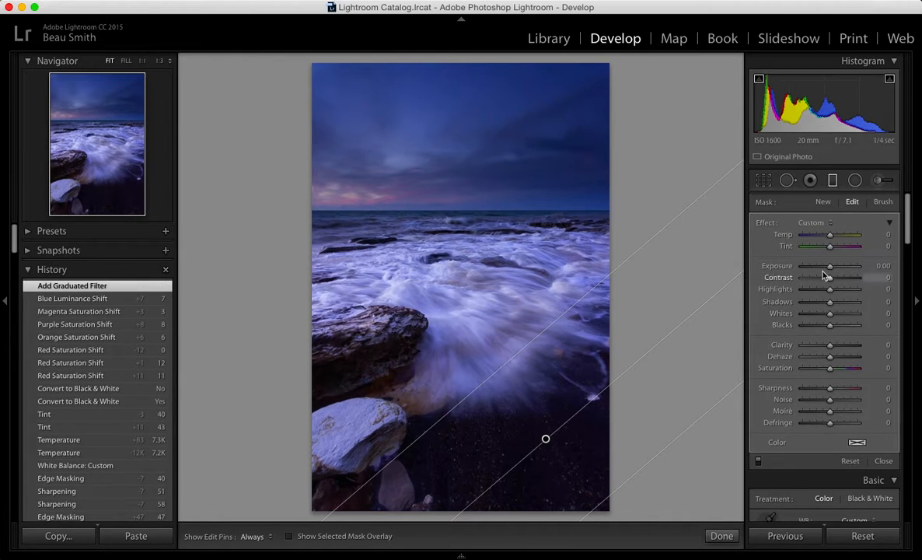
drag(837, 266, 828, 266)
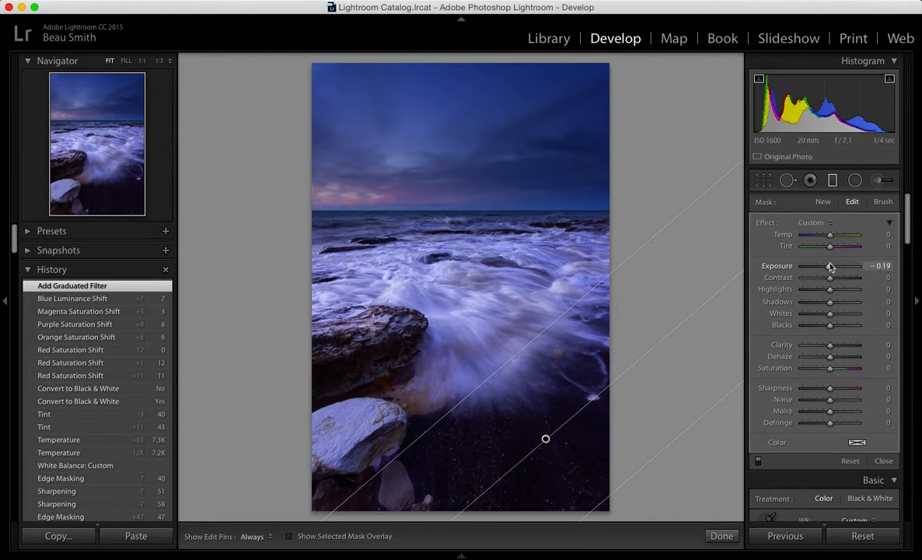
drag(830, 266, 827, 266)
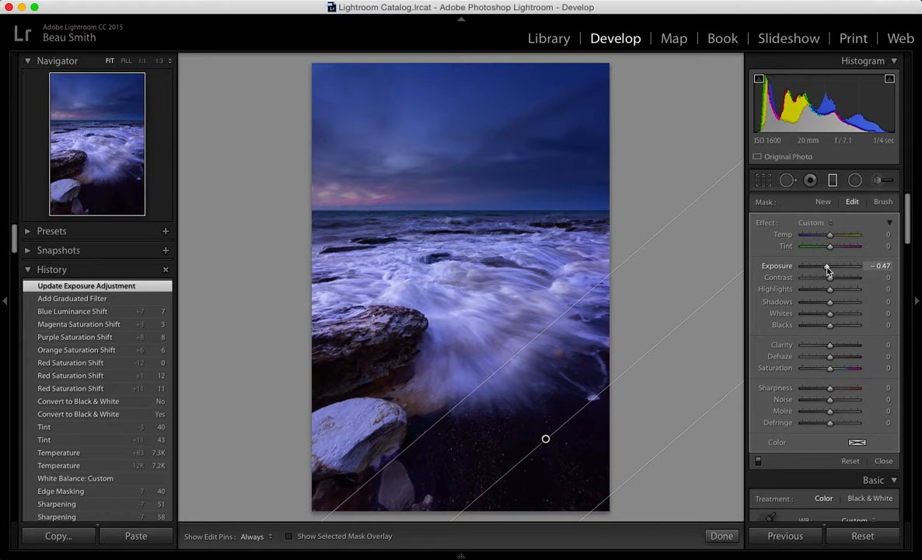
drag(827, 266, 837, 266)
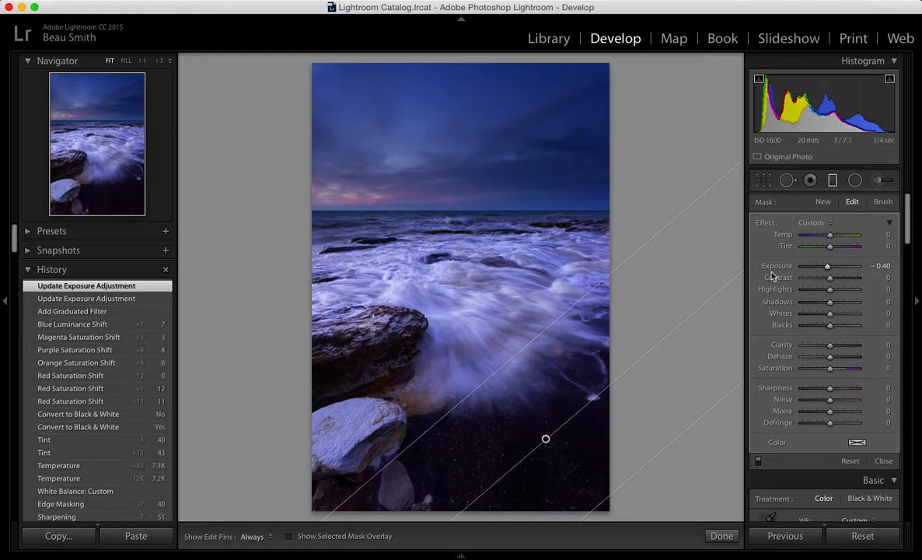
mouse_move(610, 398)
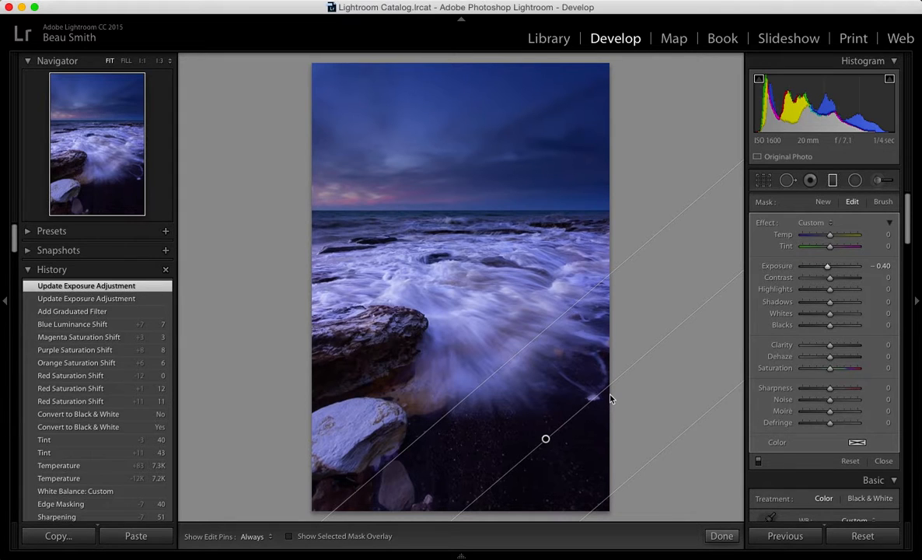
click(823, 202)
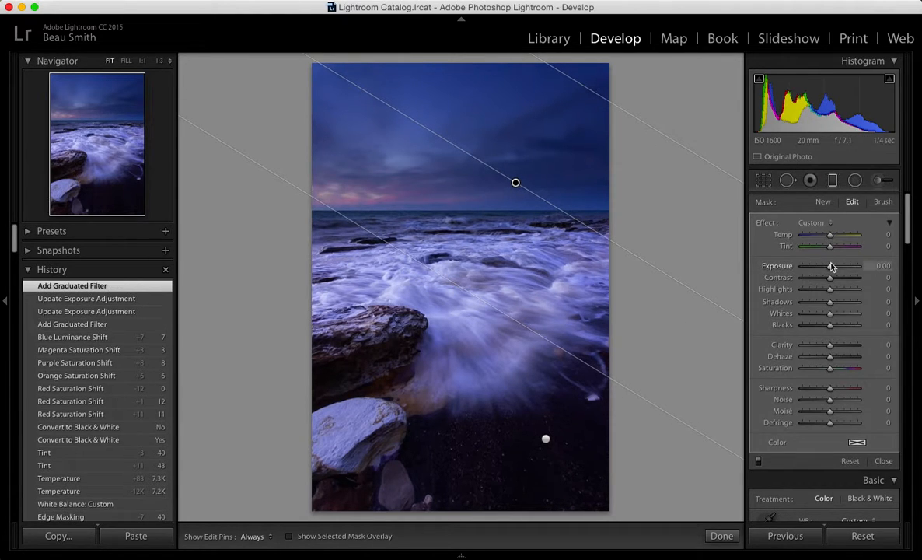
- Add a sky graduated filter at about −0.16 exposure and finish with Done
drag(830, 265, 827, 264)
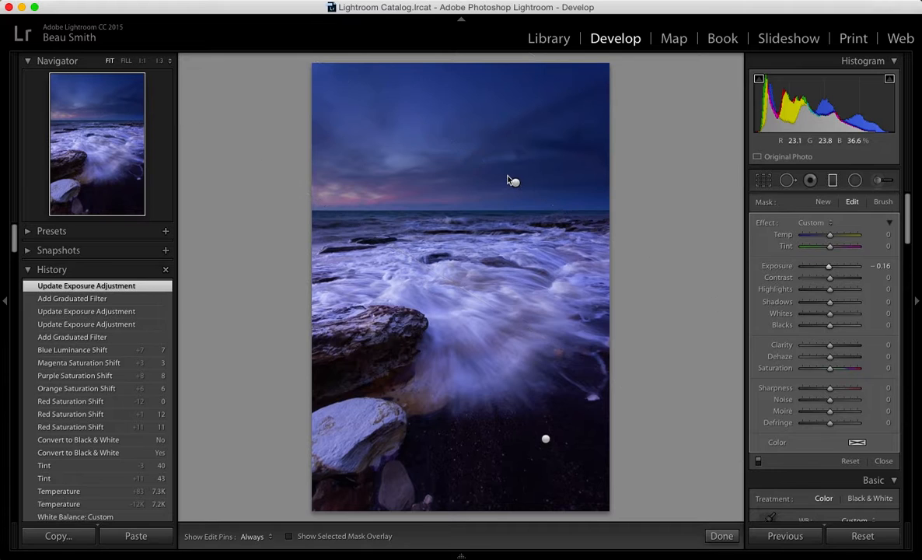
click(823, 202)
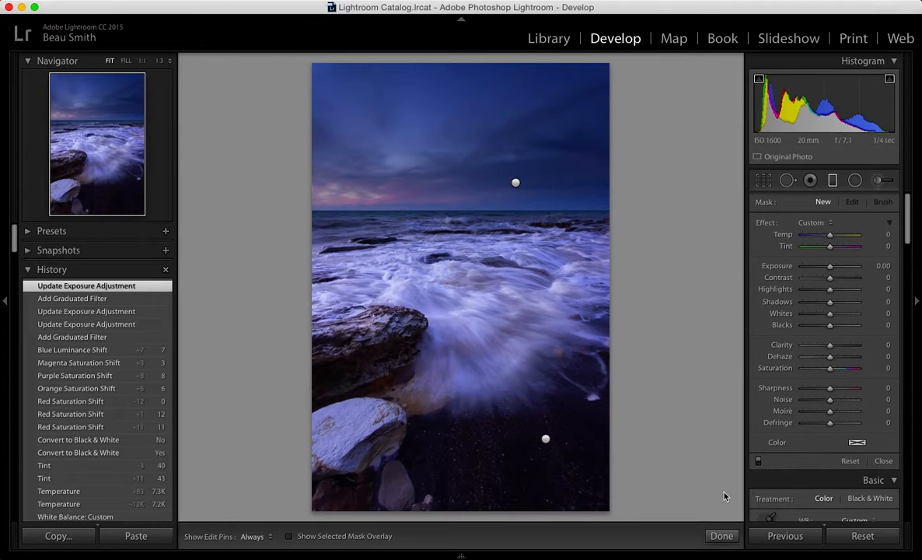
click(720, 535)
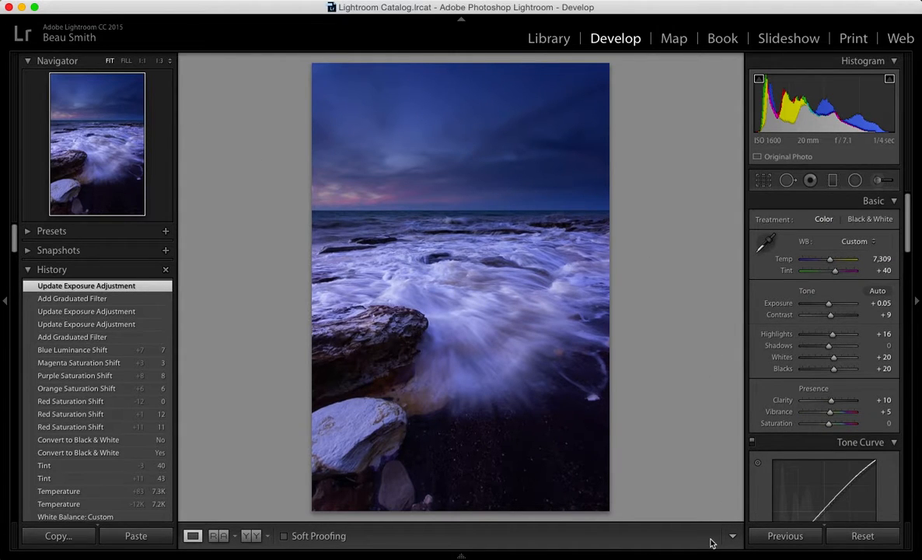